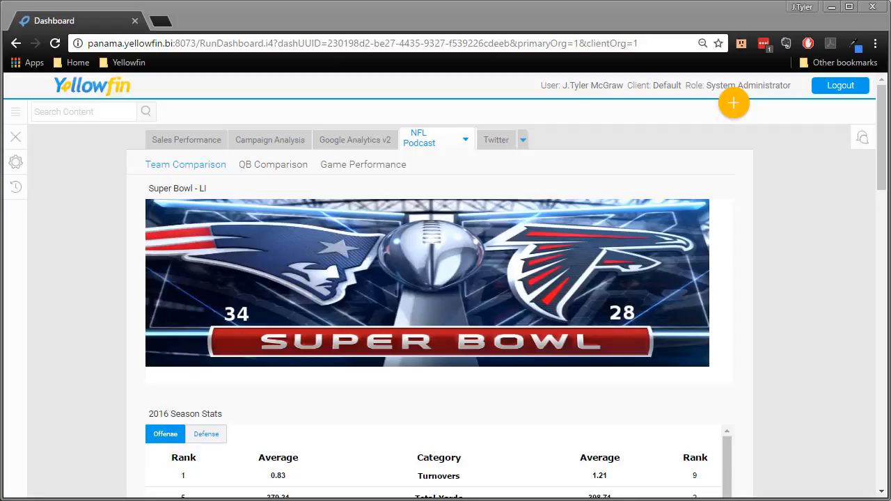
pyautogui.moveTo(794, 432)
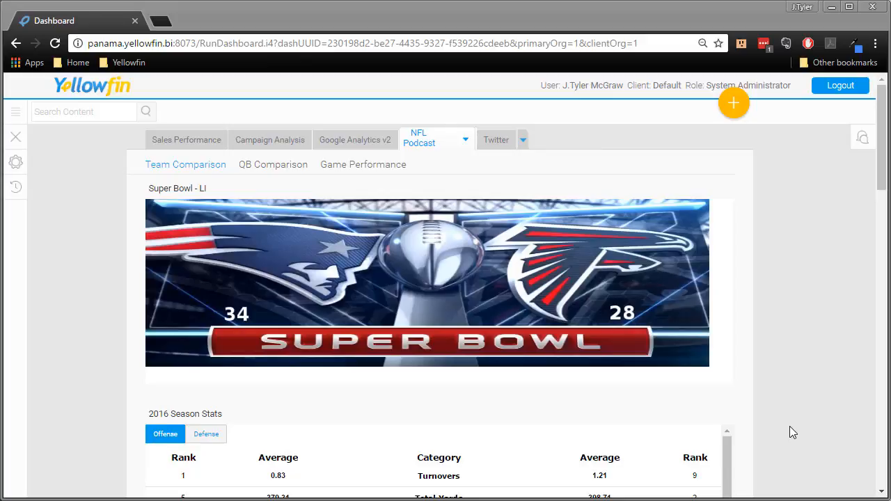
pyautogui.moveTo(732, 337)
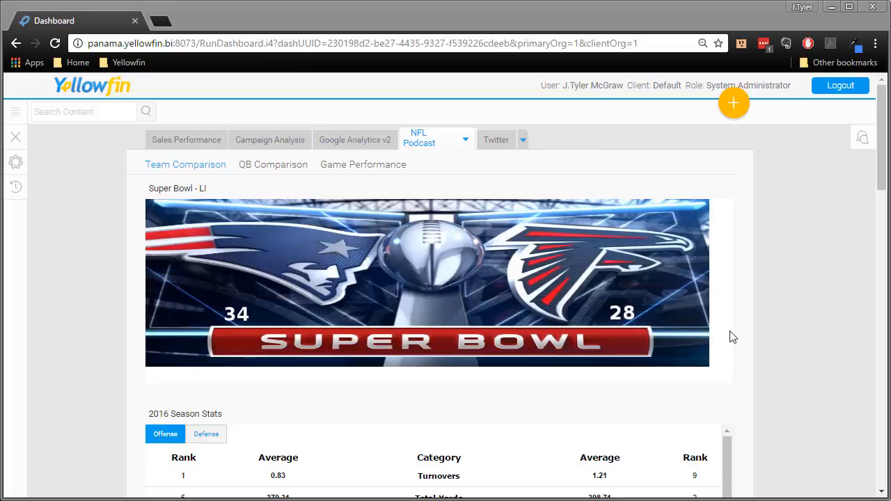
pyautogui.moveTo(736, 308)
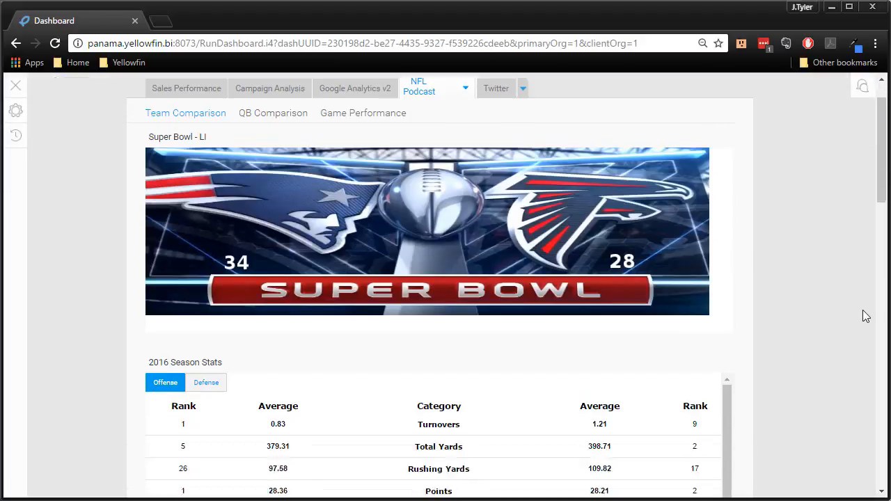
# Scroll down until the 2016 Season Stats offense table is fully visible
pyautogui.scroll(-3)
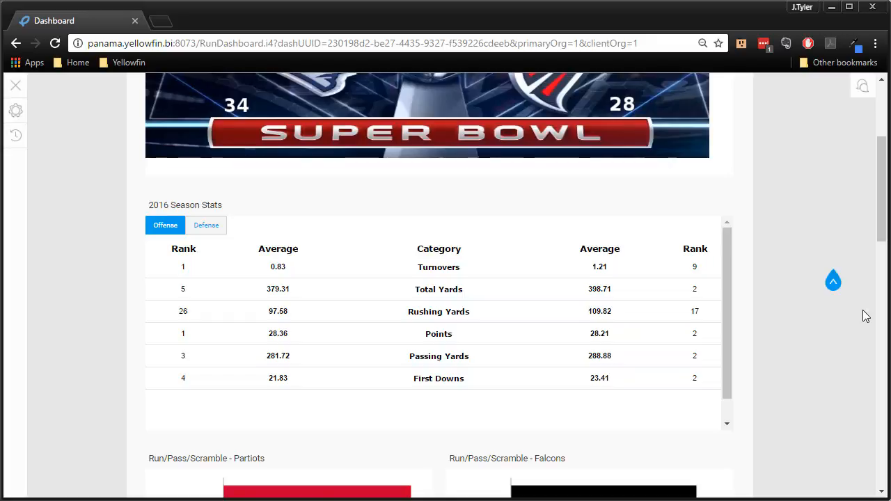
# Toggle the 2016 Season Stats table to Defense for both teams
pyautogui.click(206, 225)
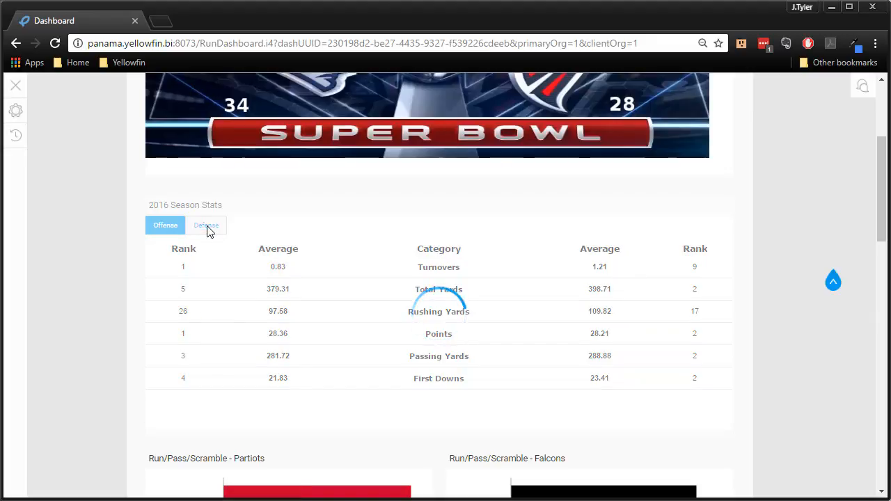
pyautogui.click(206, 225)
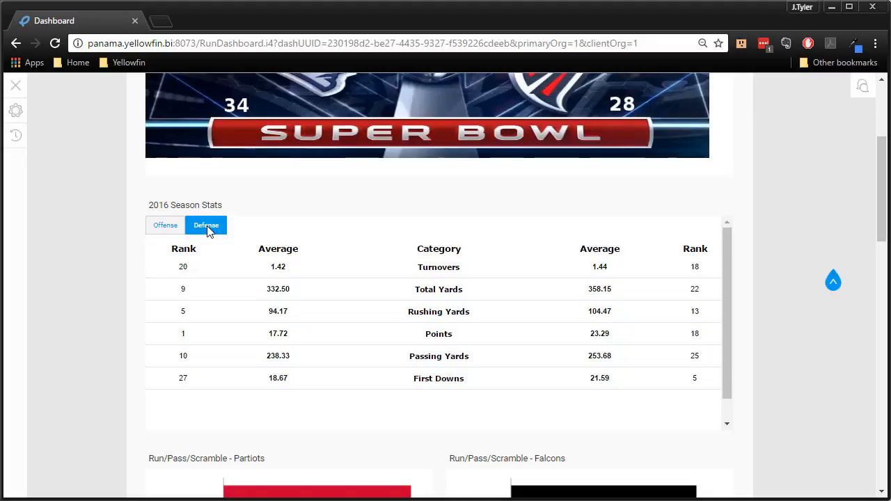
pyautogui.moveTo(828, 250)
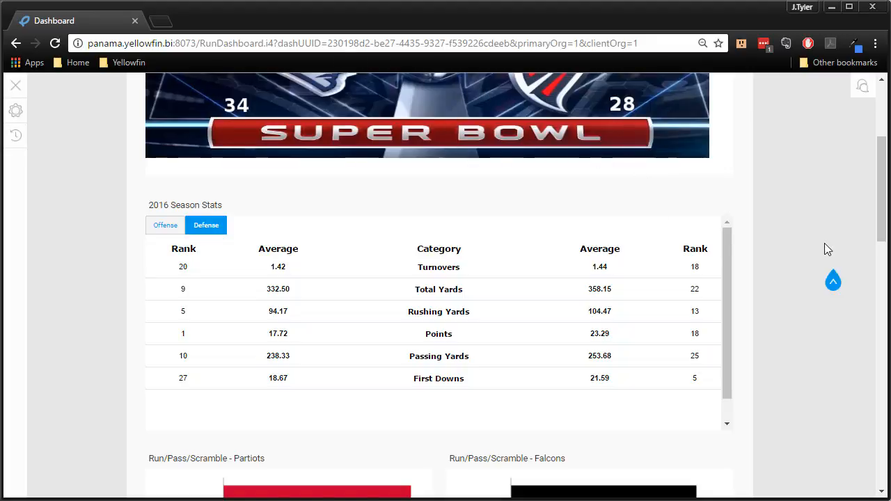
# Scroll down to the Patriots and Falcons Run/Pass/Scramble bar charts
pyautogui.scroll(-3)
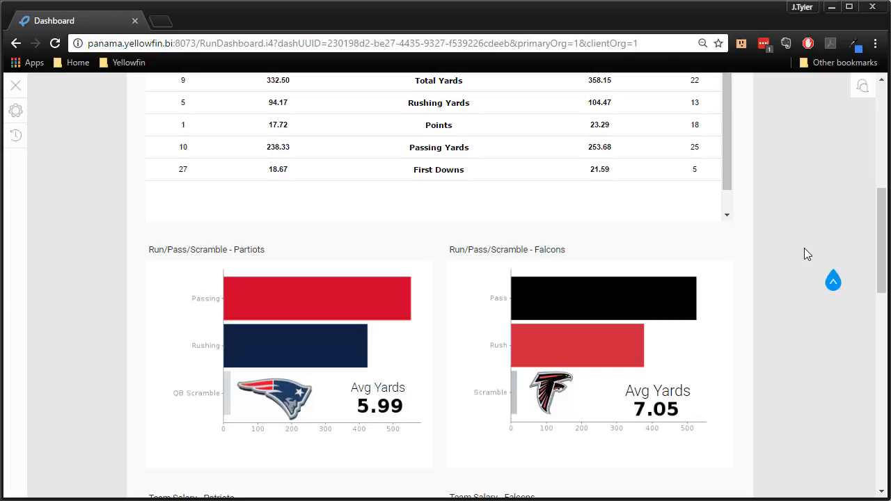
pyautogui.moveTo(755, 215)
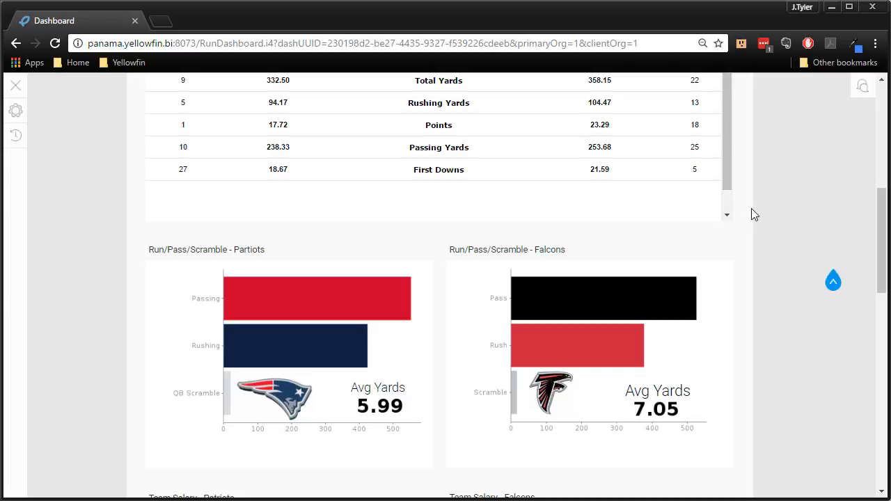
pyautogui.moveTo(804, 252)
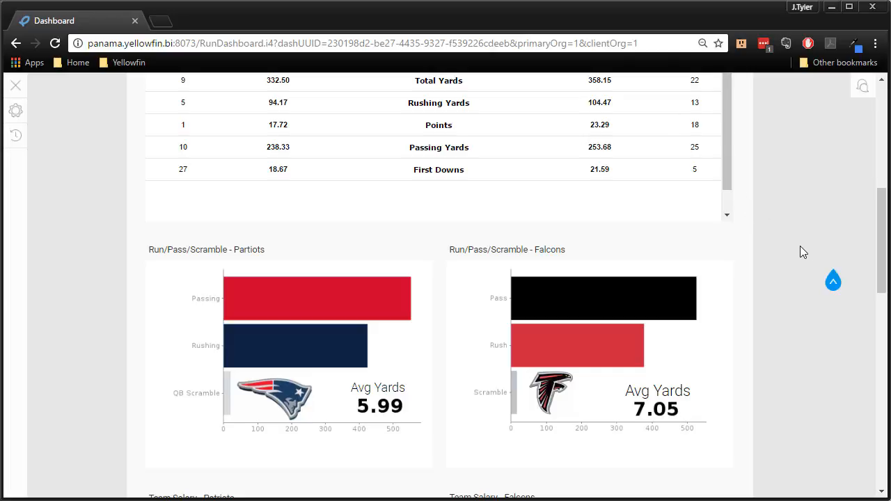
pyautogui.moveTo(333, 306)
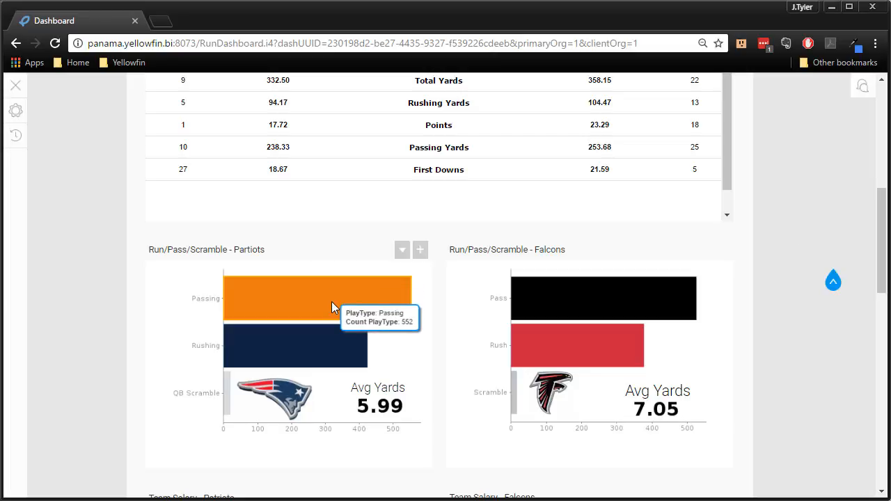
pyautogui.moveTo(347, 291)
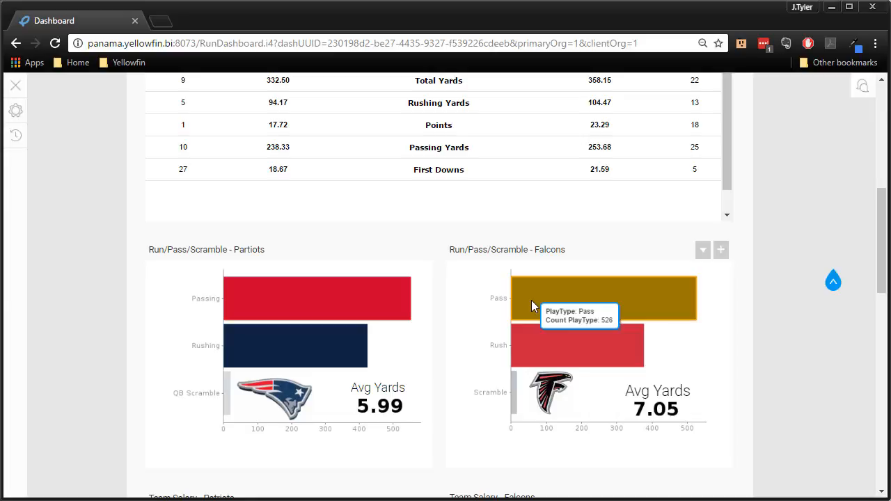
pyautogui.moveTo(549, 476)
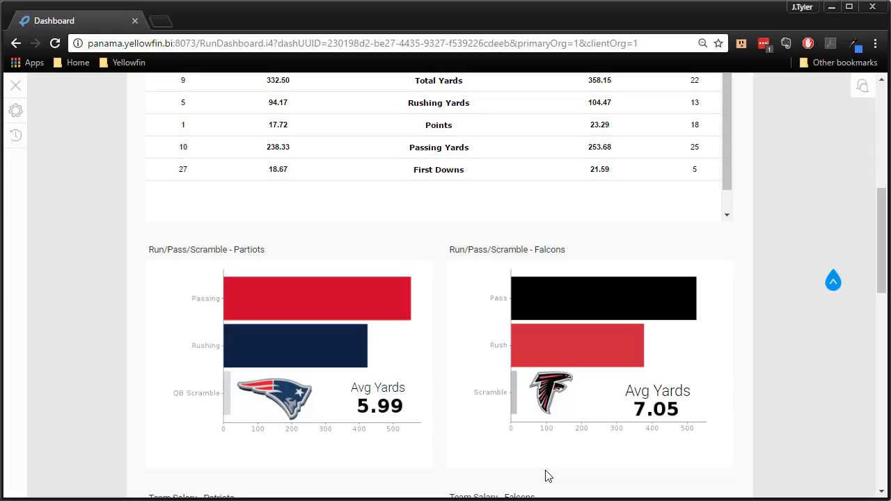
# Scroll down to the Team Salary pie charts and Salary Histograms for both teams
pyautogui.scroll(-3)
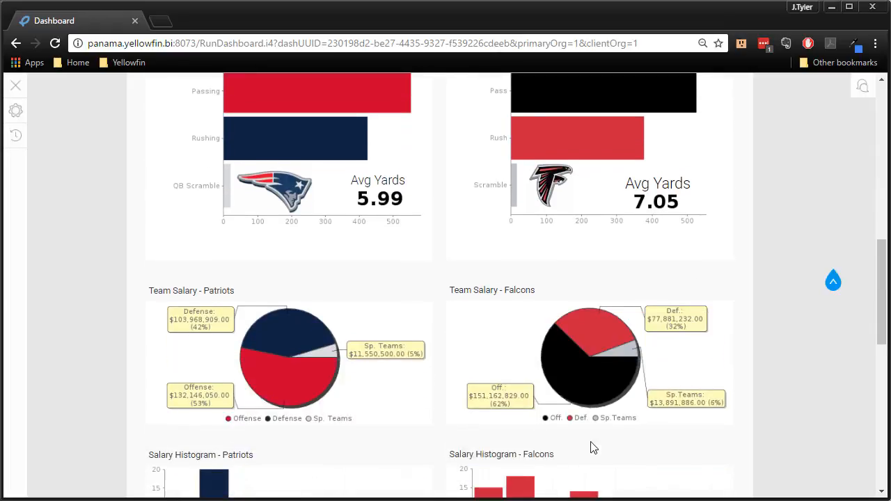
pyautogui.scroll(-3)
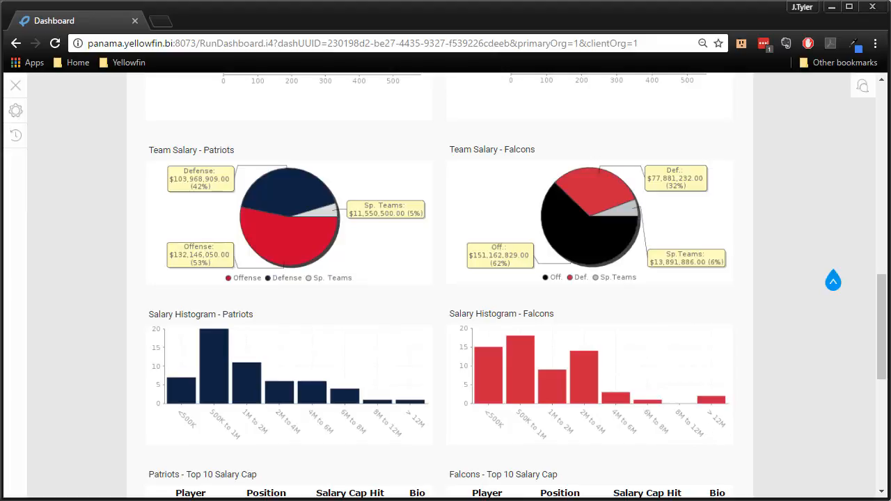
pyautogui.moveTo(465, 208)
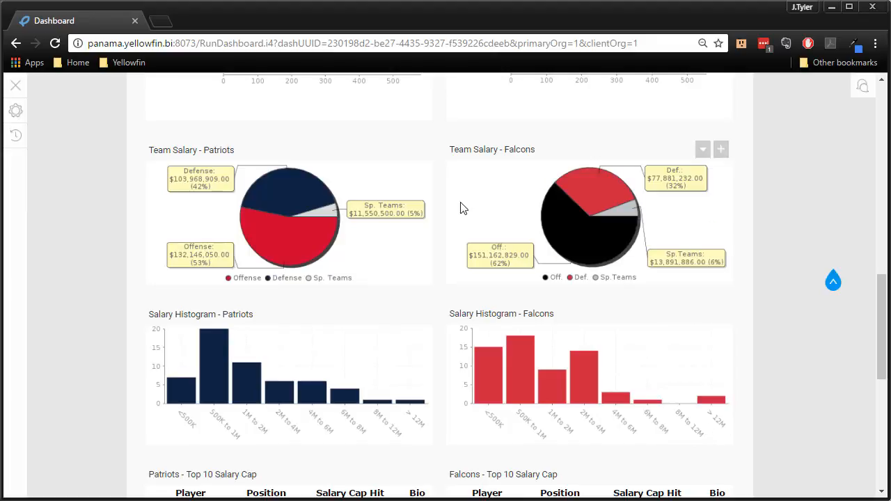
pyautogui.moveTo(286, 240)
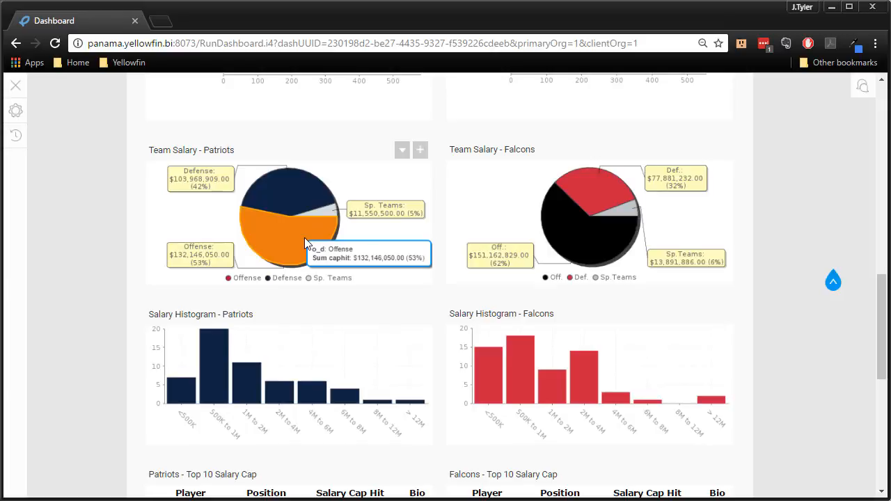
pyautogui.moveTo(459, 247)
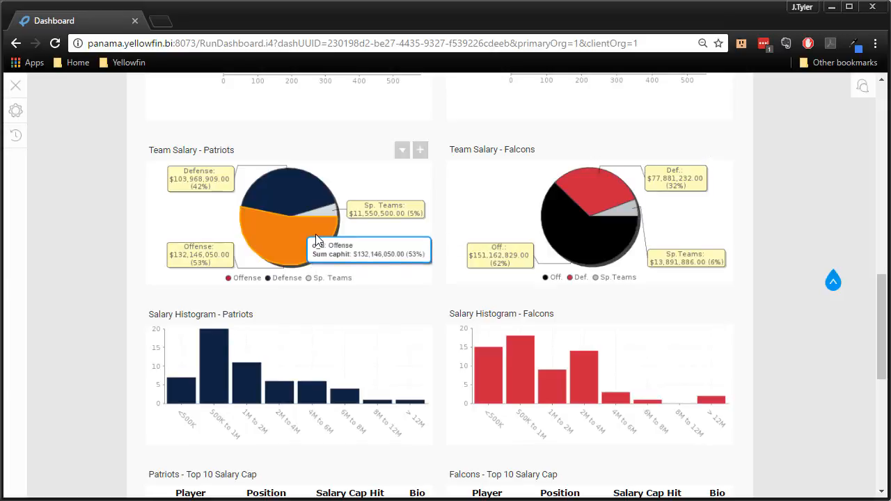
pyautogui.moveTo(512, 298)
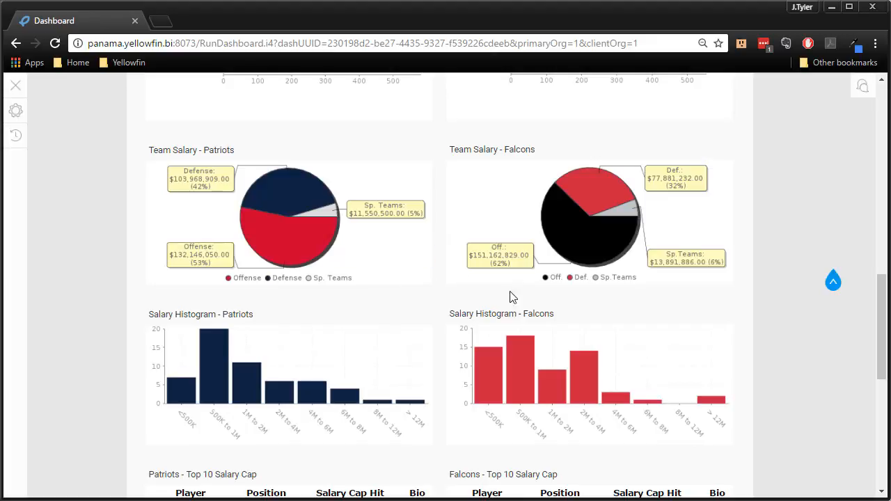
pyautogui.moveTo(546, 295)
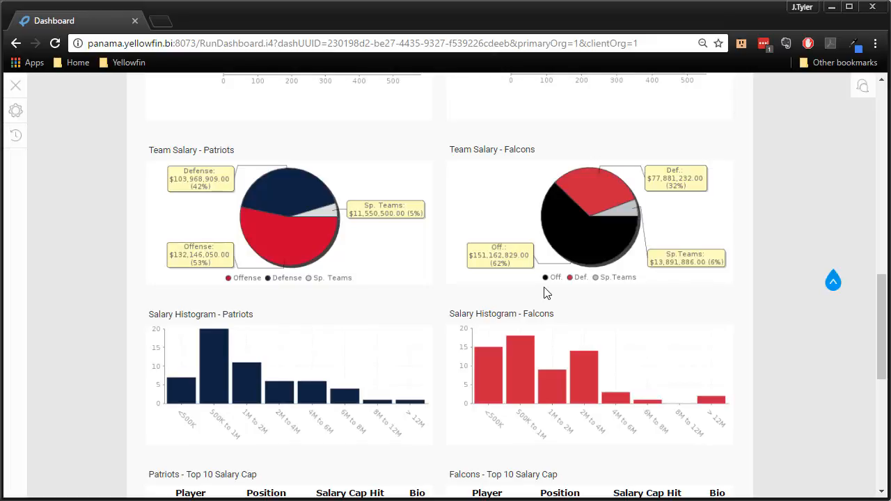
pyautogui.moveTo(576, 258)
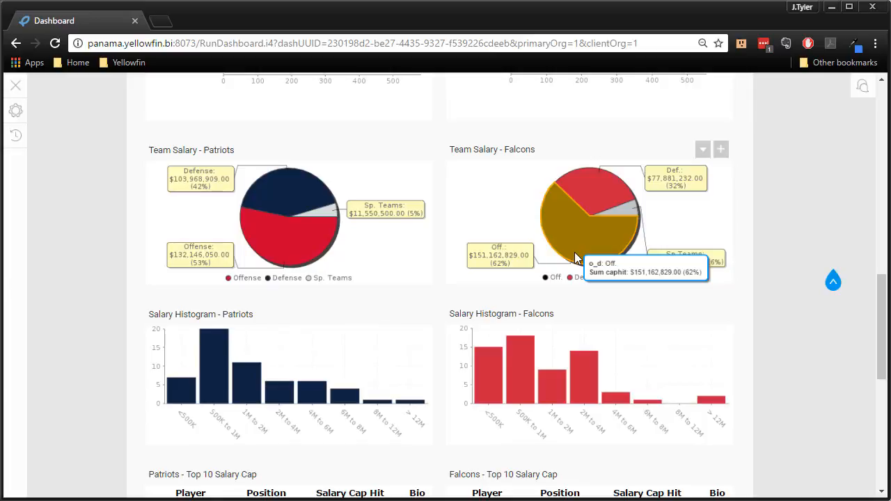
pyautogui.scroll(-3)
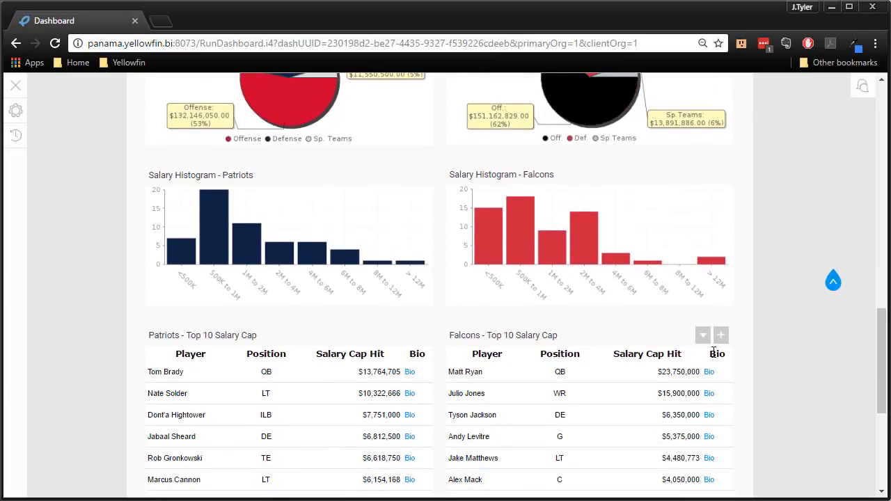
pyautogui.moveTo(557, 386)
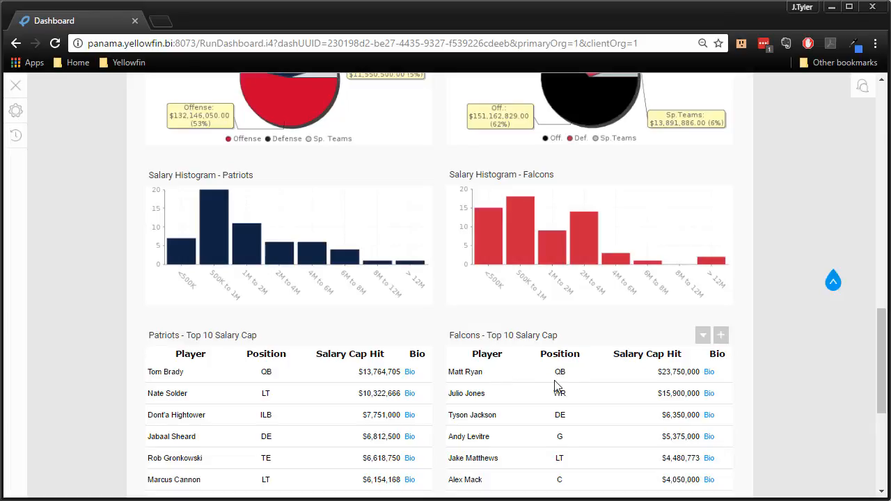
pyautogui.moveTo(554, 399)
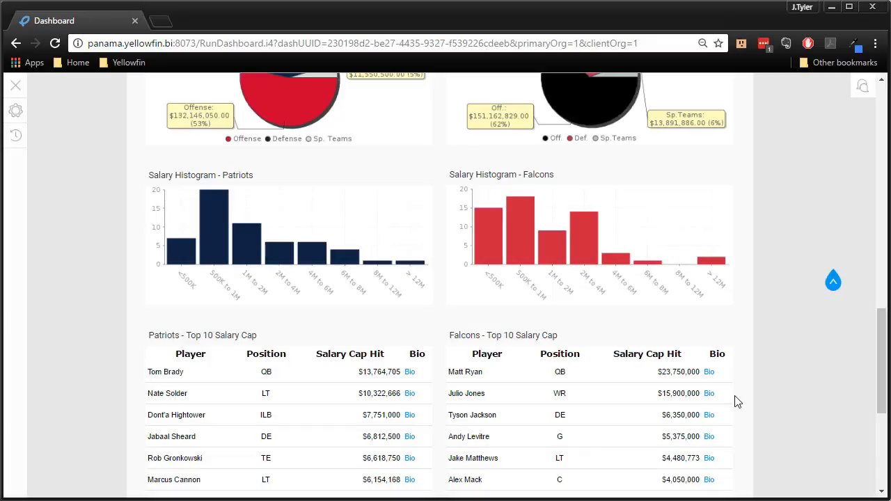
pyautogui.moveTo(516, 271)
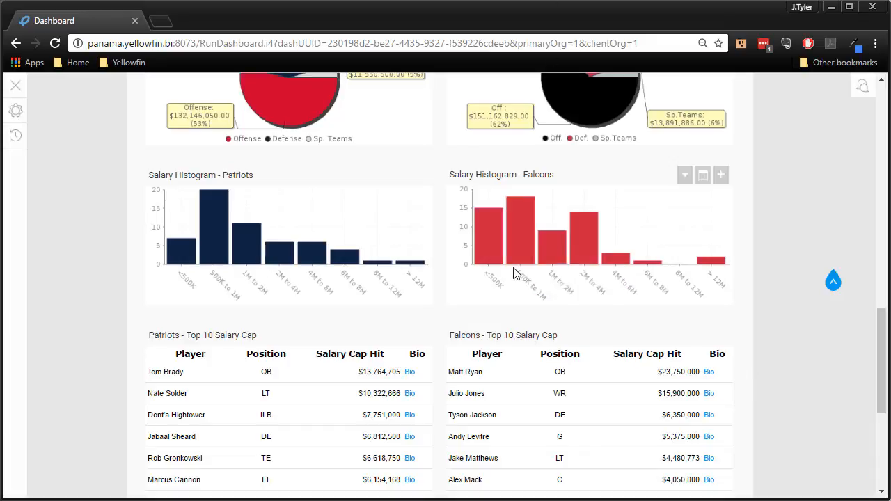
pyautogui.moveTo(487, 237)
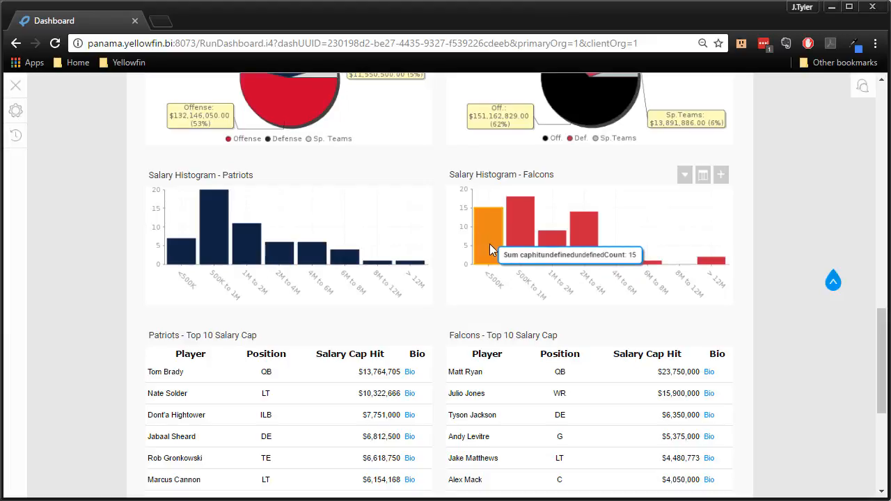
pyautogui.moveTo(515, 293)
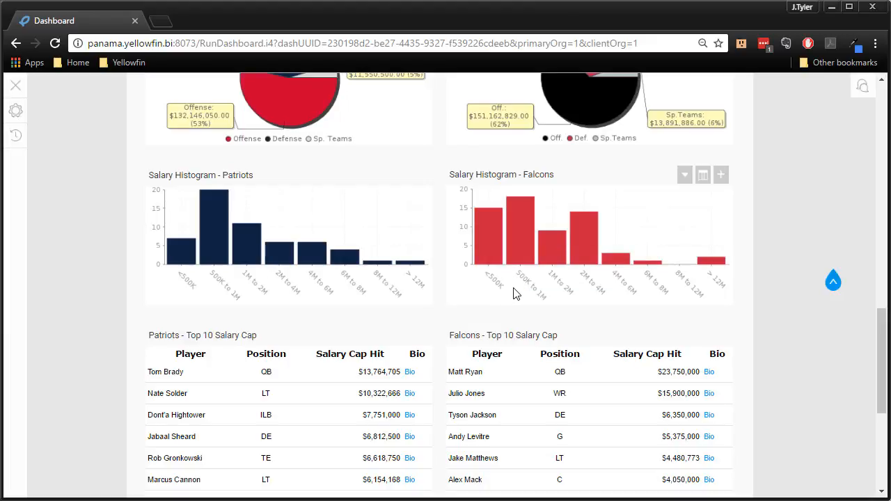
pyautogui.moveTo(712, 305)
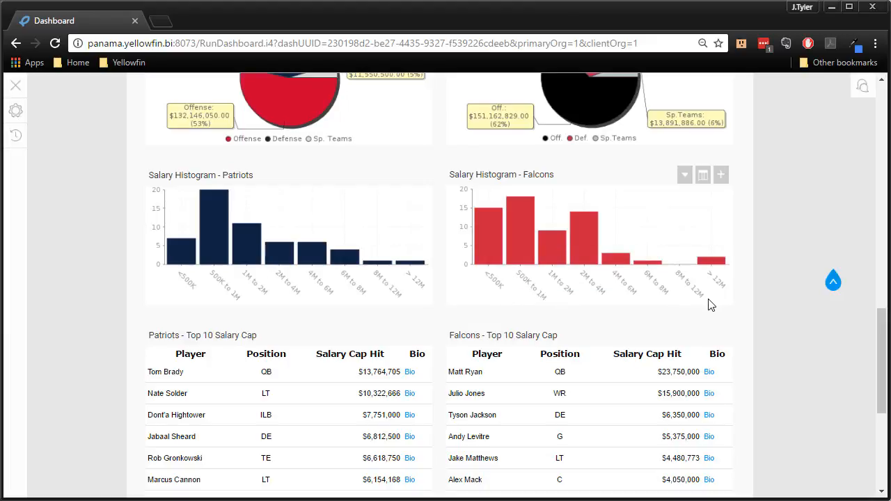
pyautogui.moveTo(721, 283)
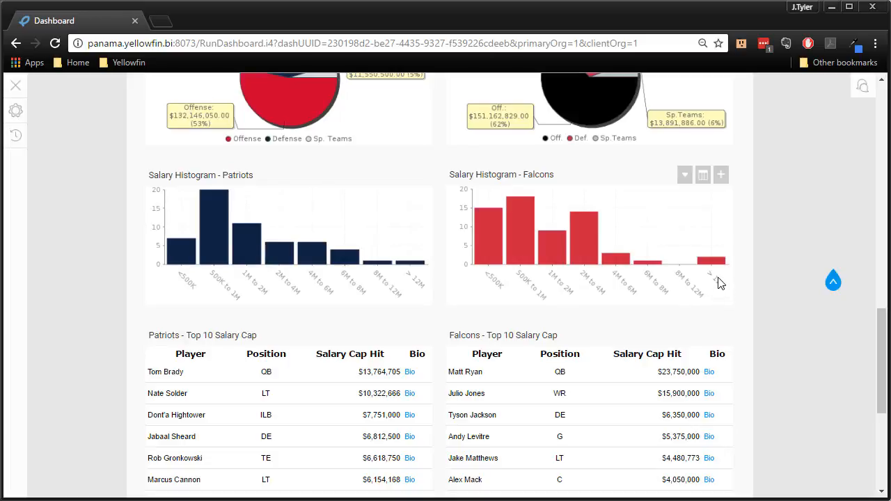
pyautogui.moveTo(717, 293)
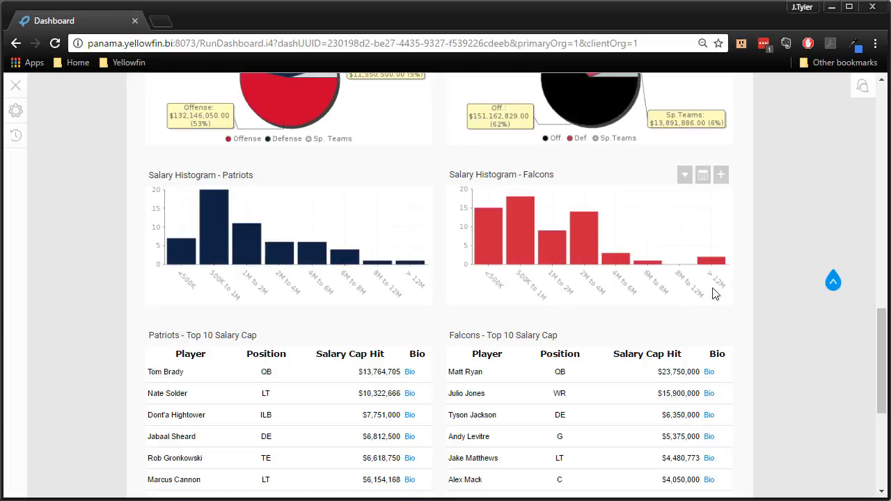
pyautogui.moveTo(811, 256)
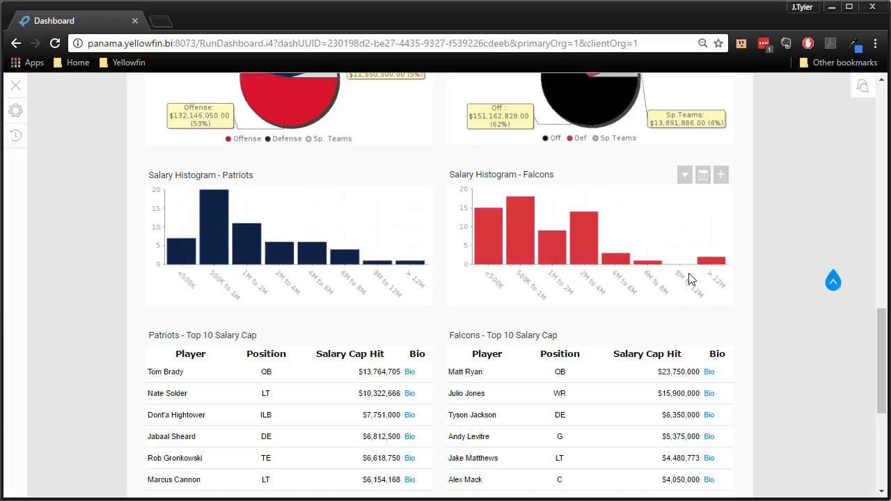
pyautogui.moveTo(683, 273)
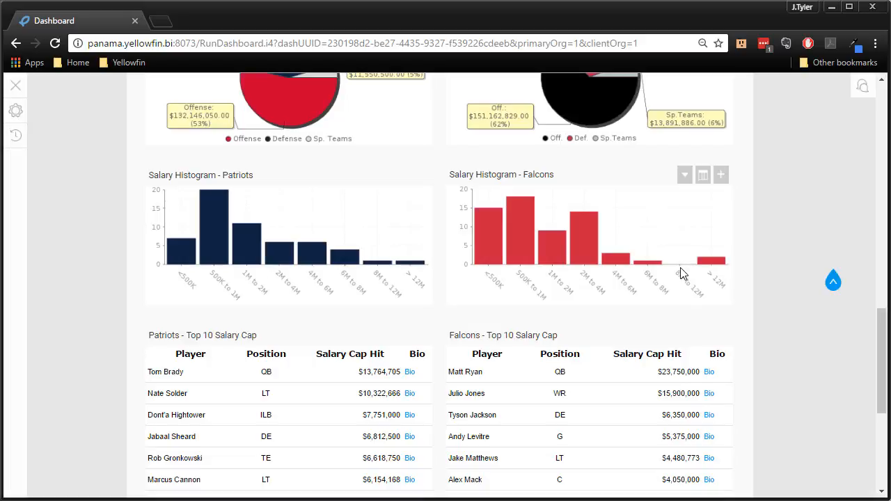
pyautogui.moveTo(654, 289)
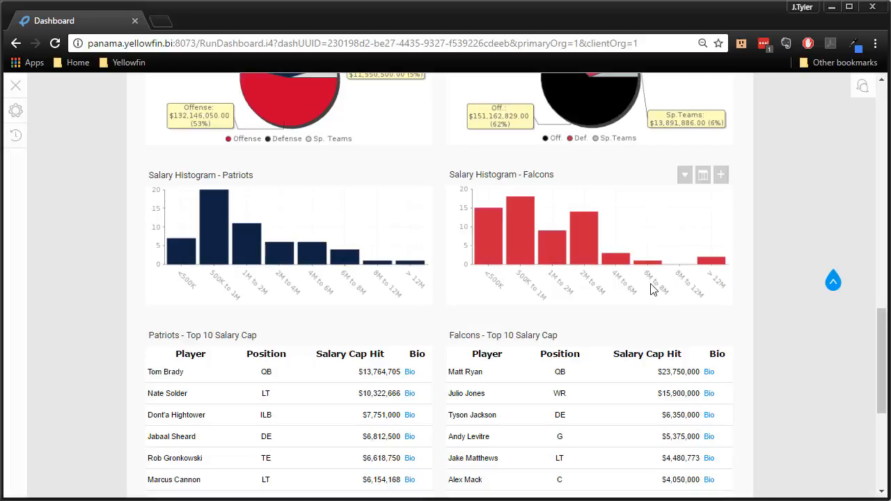
pyautogui.moveTo(616, 261)
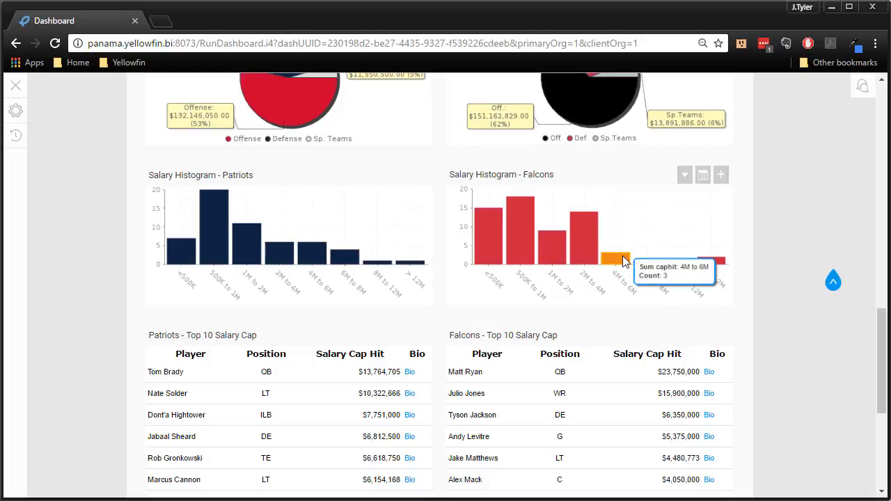
pyautogui.moveTo(387, 273)
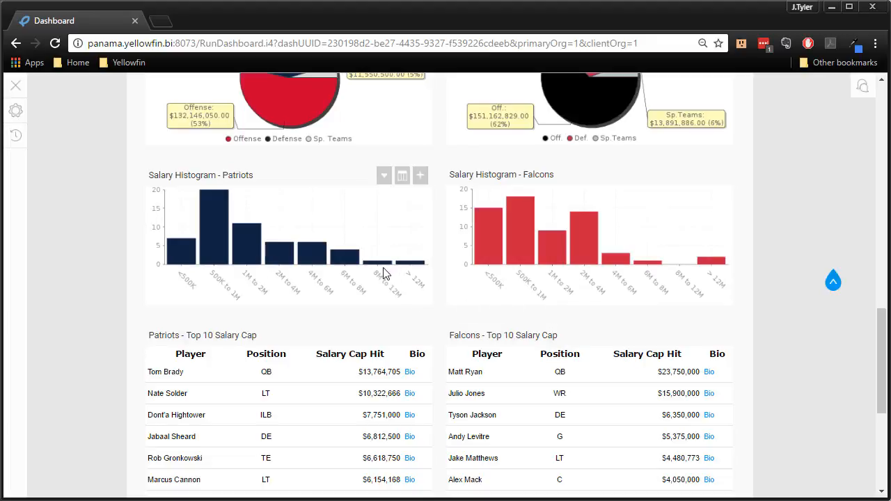
pyautogui.moveTo(346, 257)
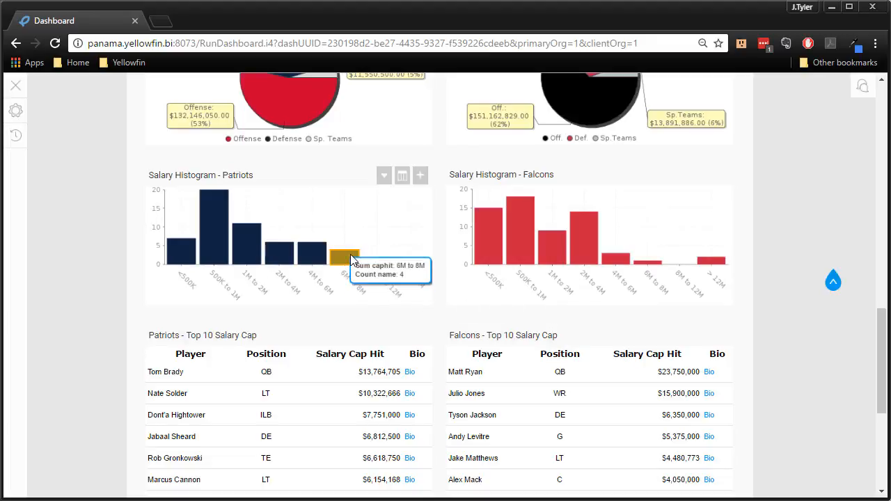
pyautogui.moveTo(628, 296)
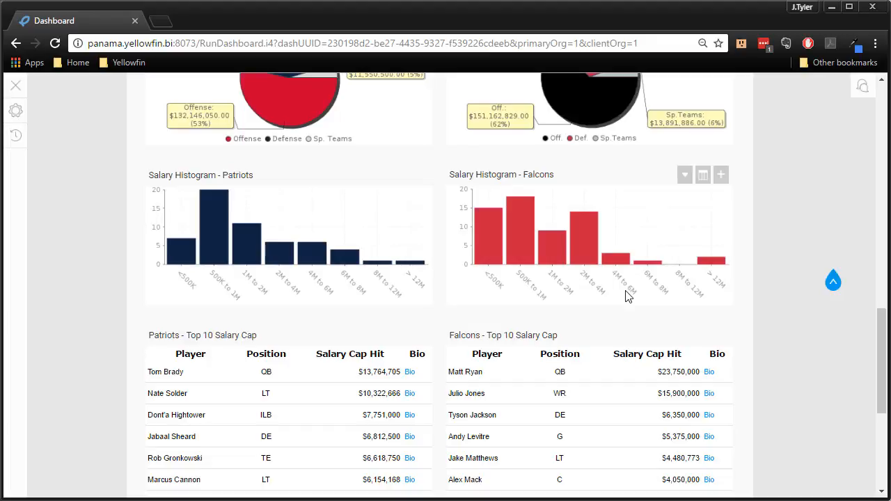
pyautogui.moveTo(584, 237)
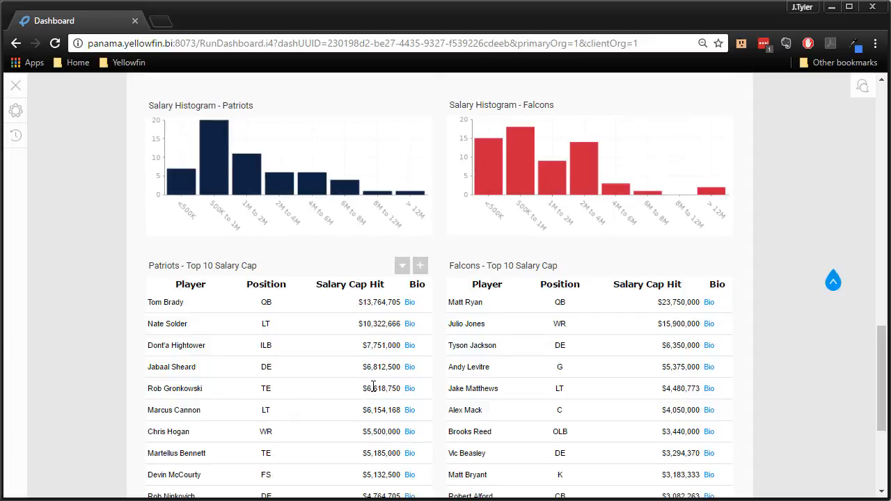
pyautogui.moveTo(376, 388)
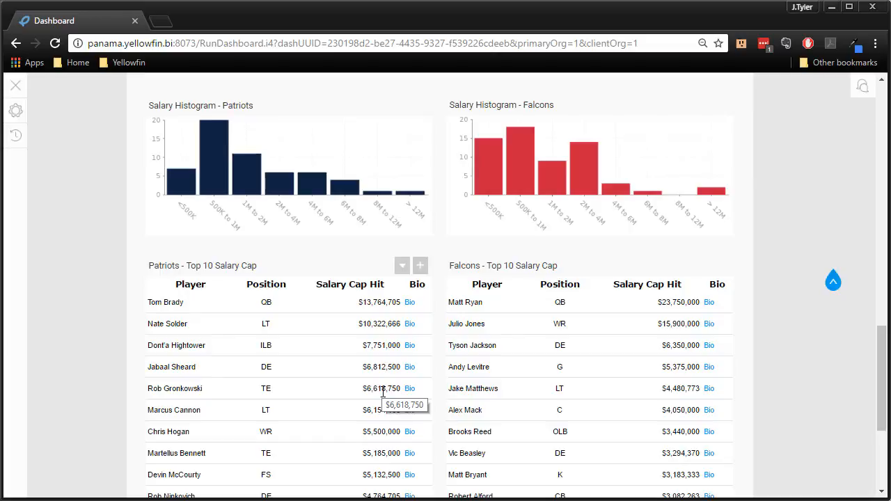
pyautogui.moveTo(533, 334)
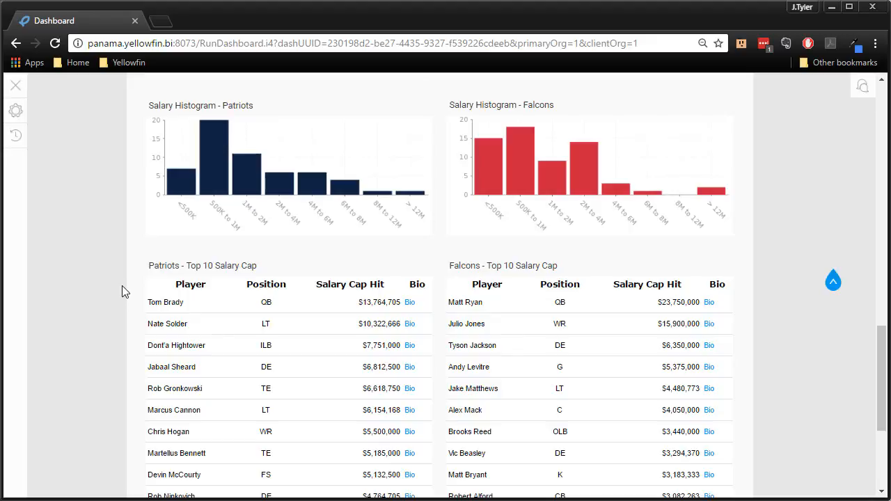
pyautogui.moveTo(114, 184)
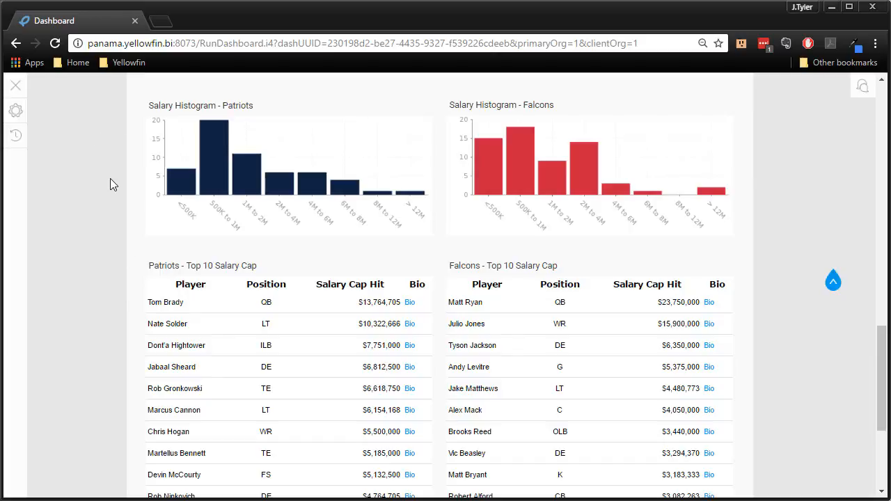
pyautogui.scroll(-3)
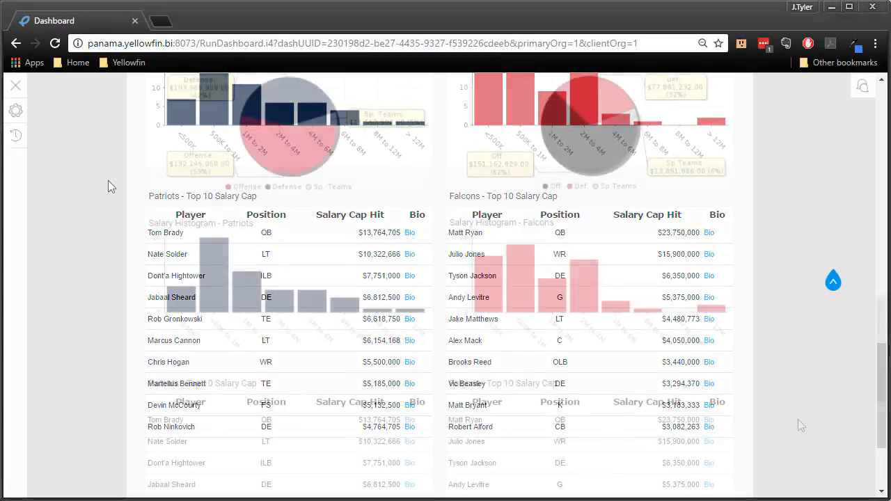
pyautogui.scroll(-3)
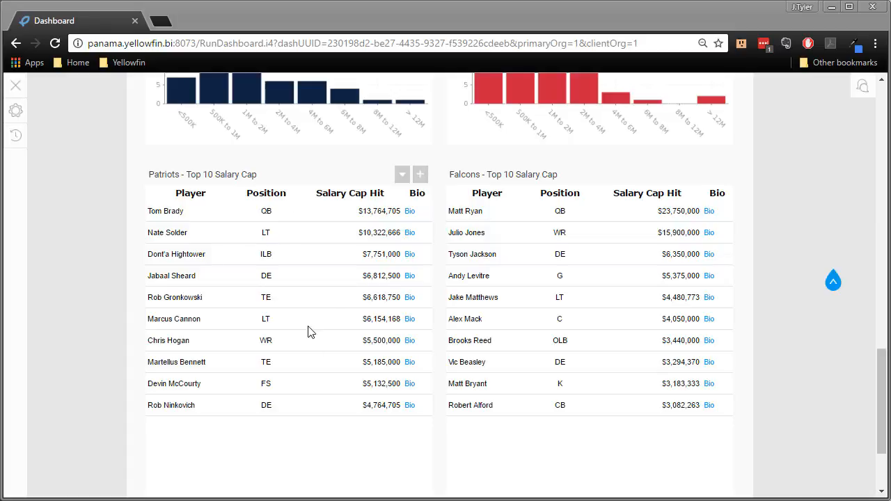
pyautogui.moveTo(391, 213)
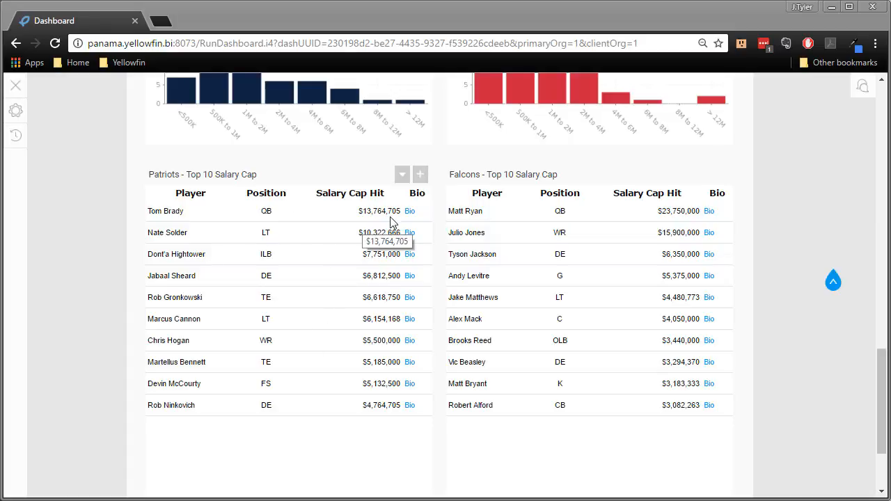
pyautogui.moveTo(409, 211)
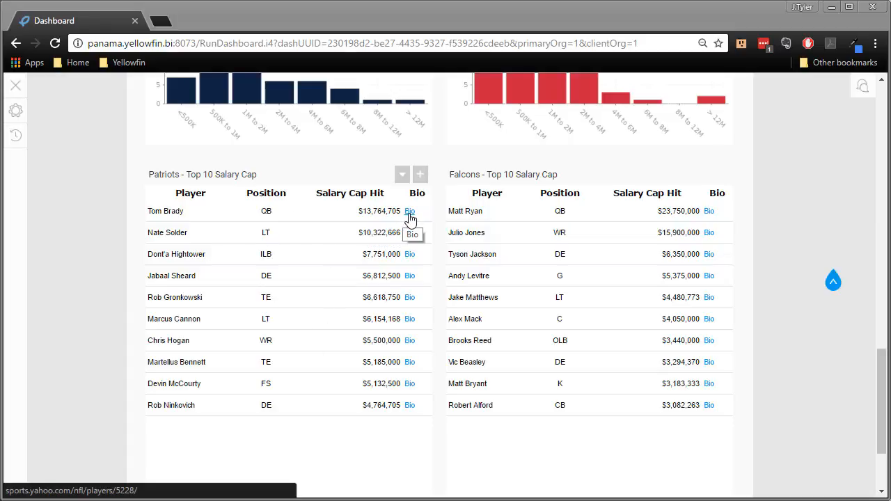
# Open Tom Brady's Yahoo Sports bio, close Dont'a Hightower's page, open Matt Ryan's bio
pyautogui.click(410, 211)
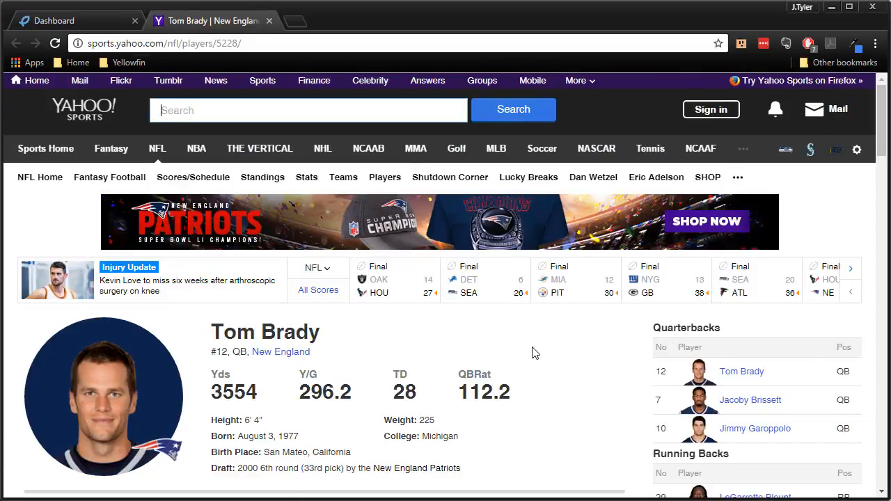
pyautogui.moveTo(82, 19)
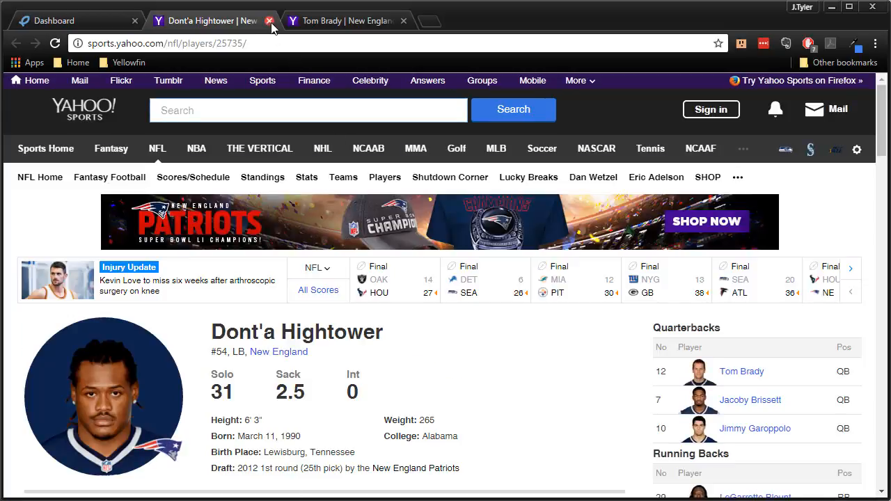
pyautogui.click(269, 20)
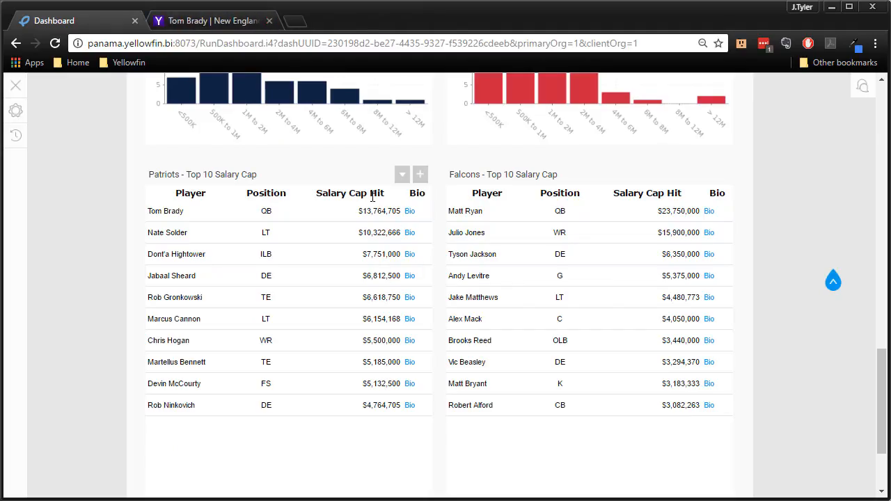
pyautogui.moveTo(705, 232)
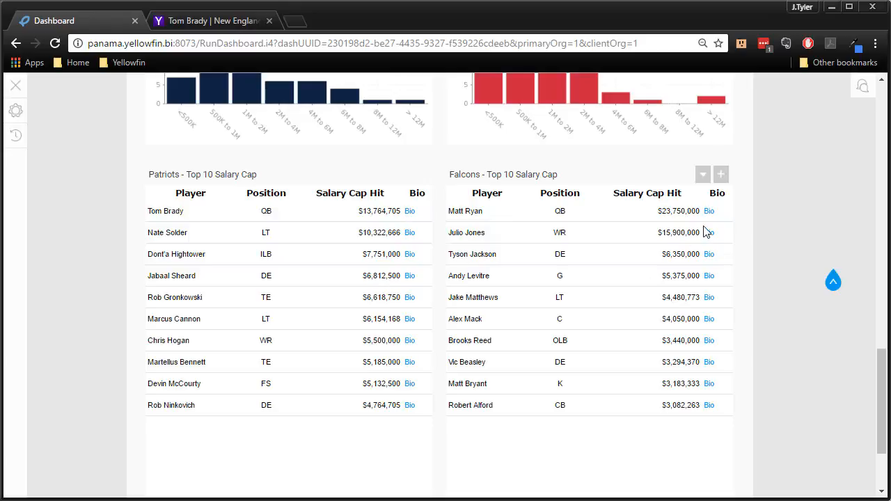
pyautogui.click(709, 211)
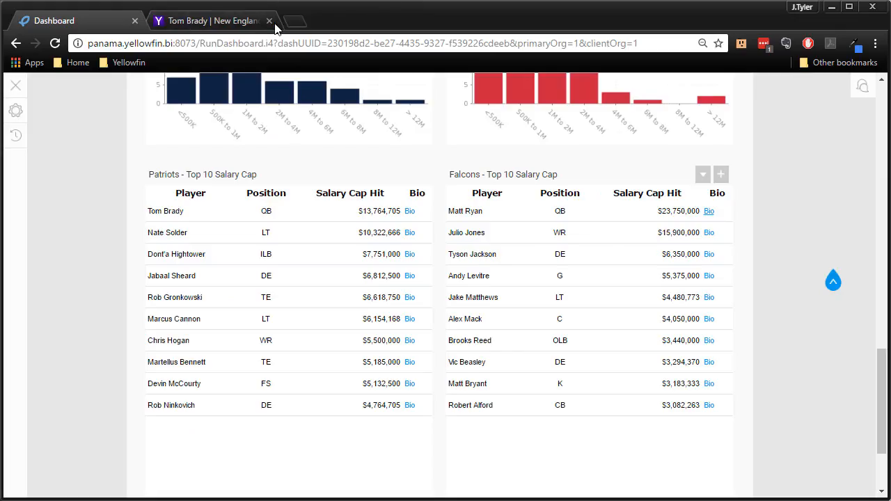
# Close Tom Brady's player page and scroll back to the dashboard top
pyautogui.click(269, 20)
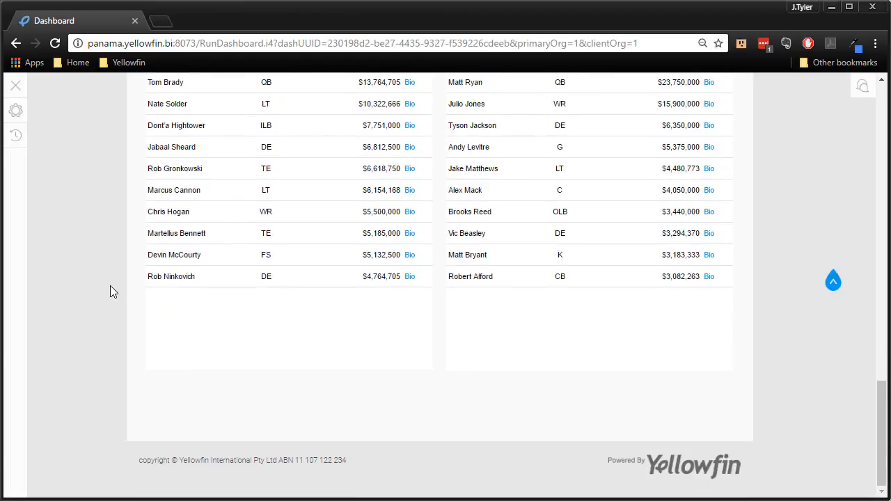
pyautogui.scroll(3)
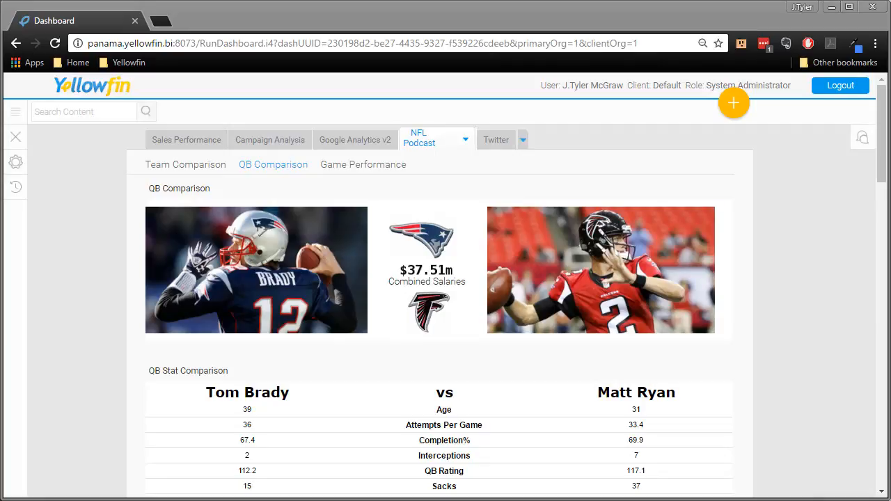
pyautogui.scroll(-3)
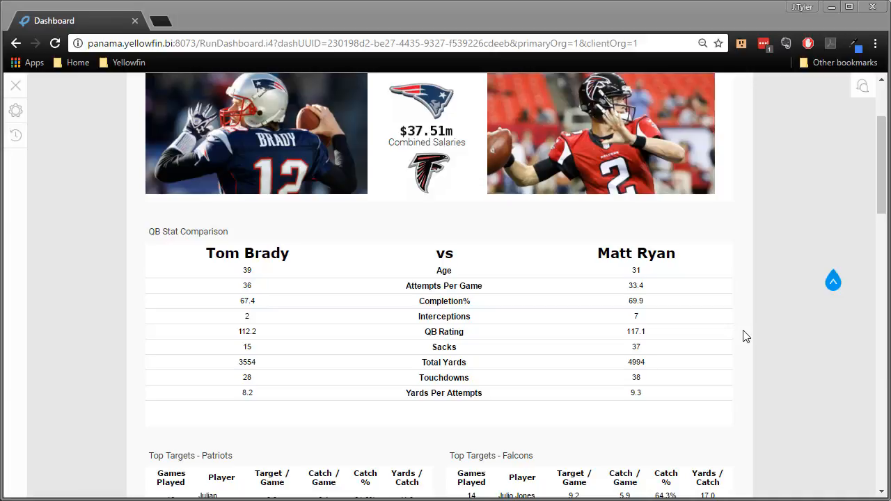
pyautogui.scroll(-3)
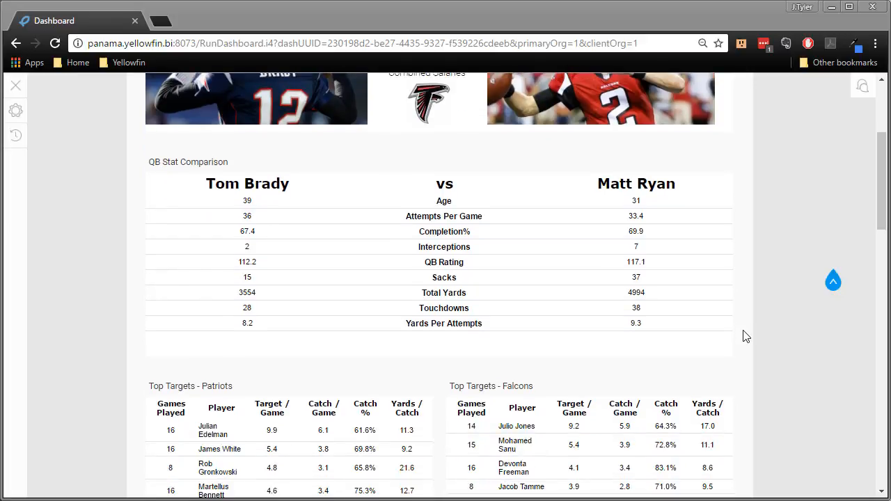
pyautogui.scroll(-3)
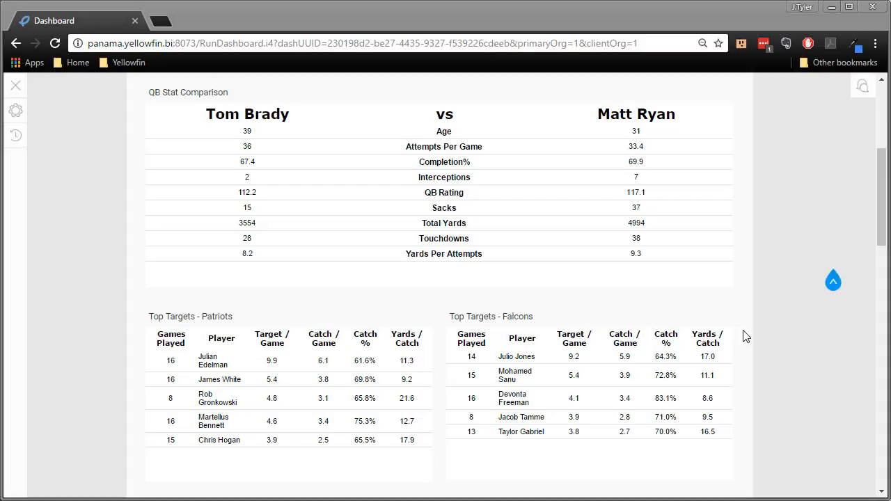
pyautogui.moveTo(435, 204)
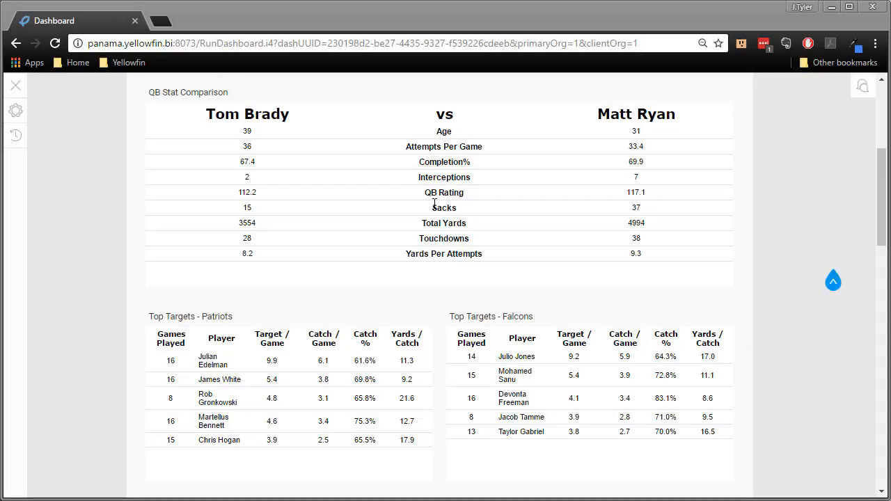
pyautogui.moveTo(272, 359)
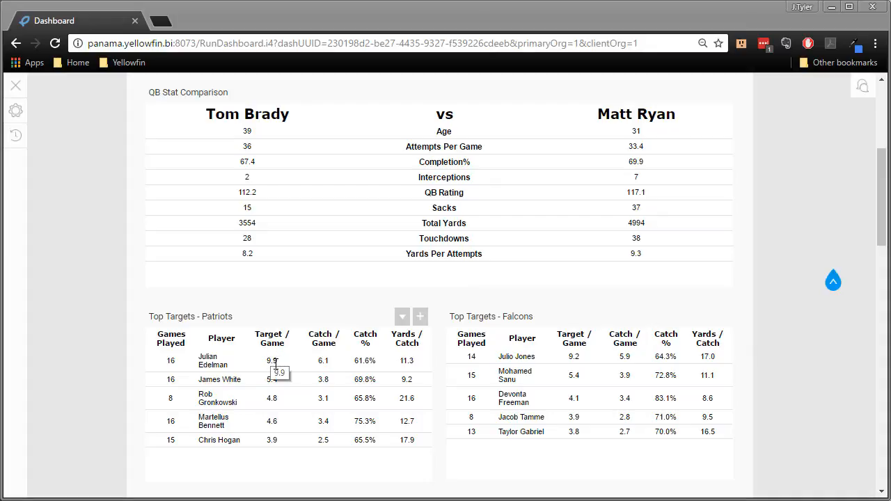
pyautogui.moveTo(328, 361)
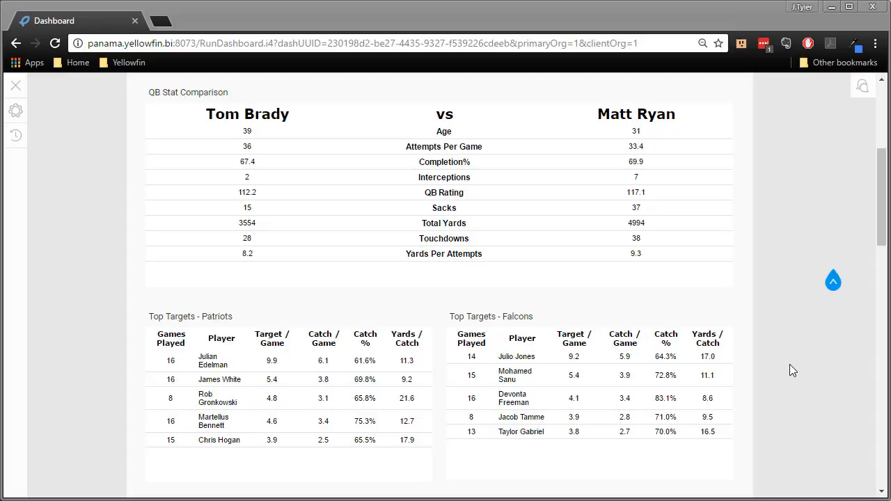
pyautogui.scroll(-3)
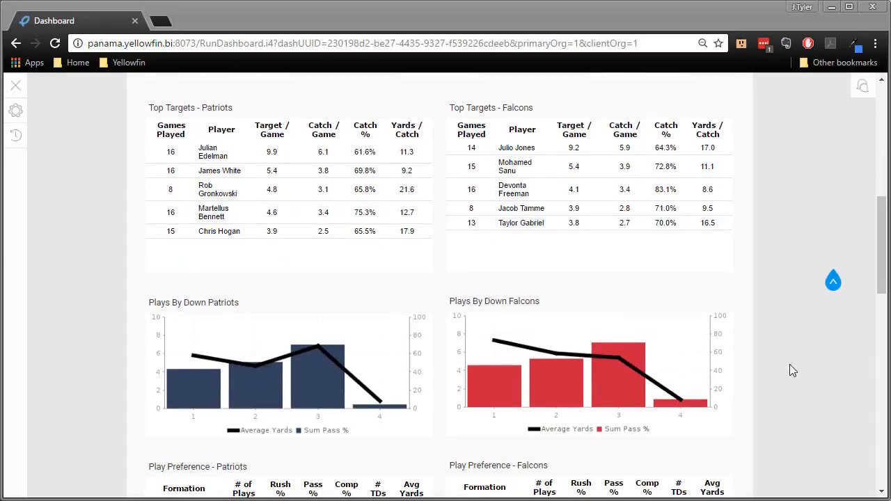
pyautogui.moveTo(812, 367)
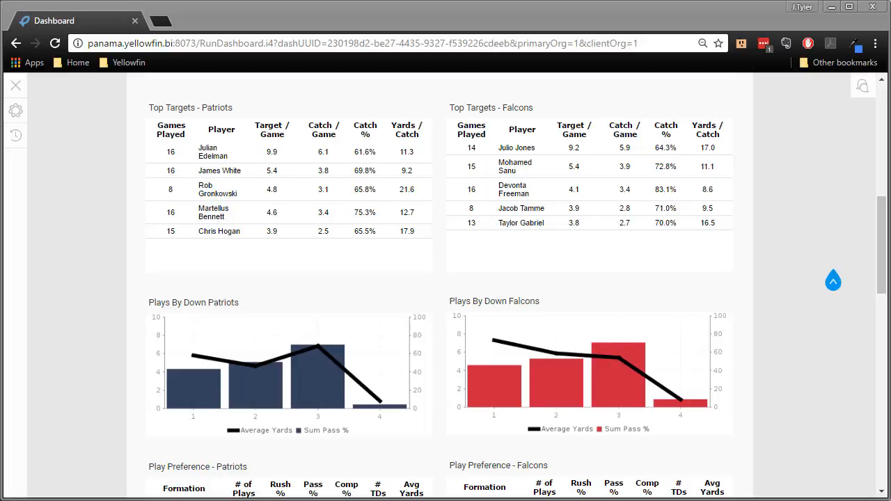
pyautogui.moveTo(495, 345)
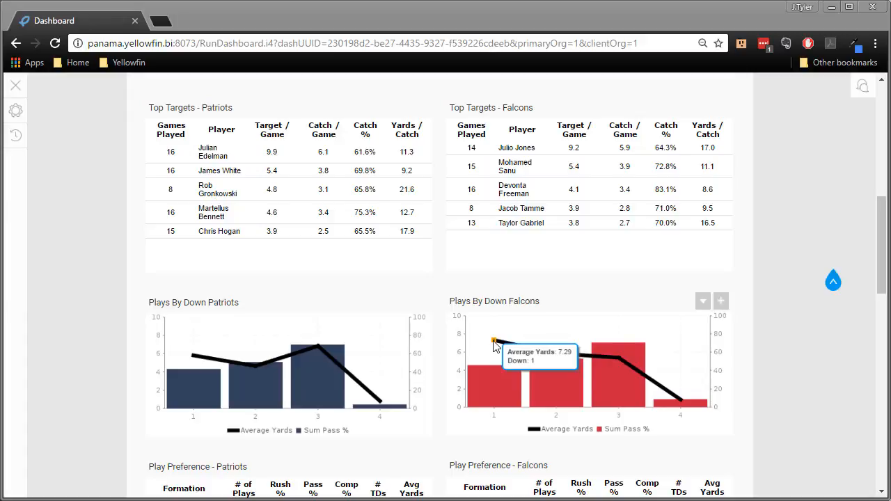
pyautogui.moveTo(553, 400)
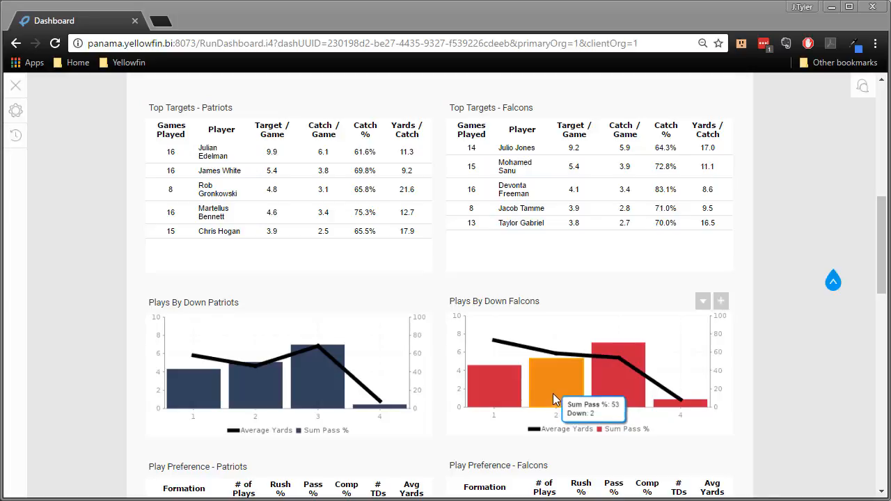
pyautogui.moveTo(316, 349)
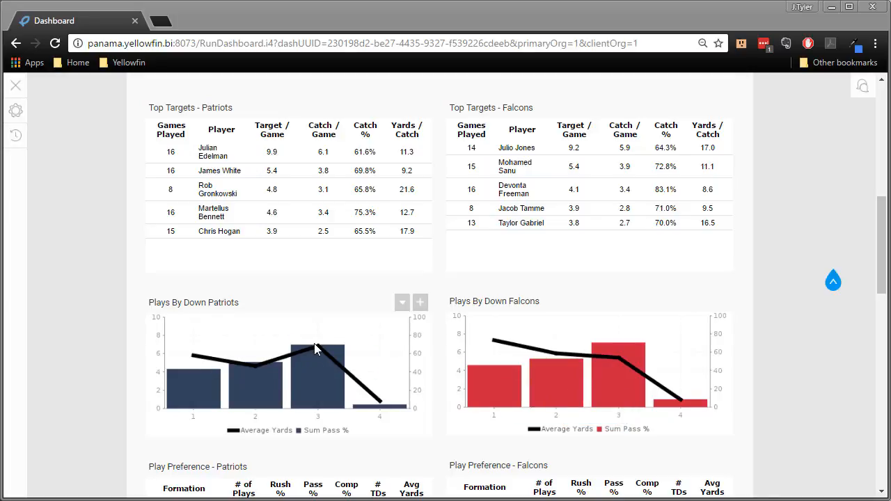
pyautogui.moveTo(317, 346)
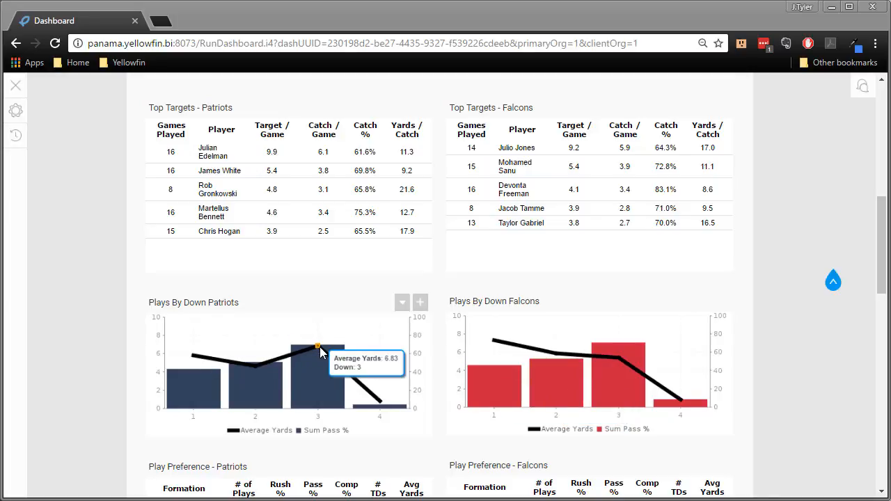
pyautogui.moveTo(197, 360)
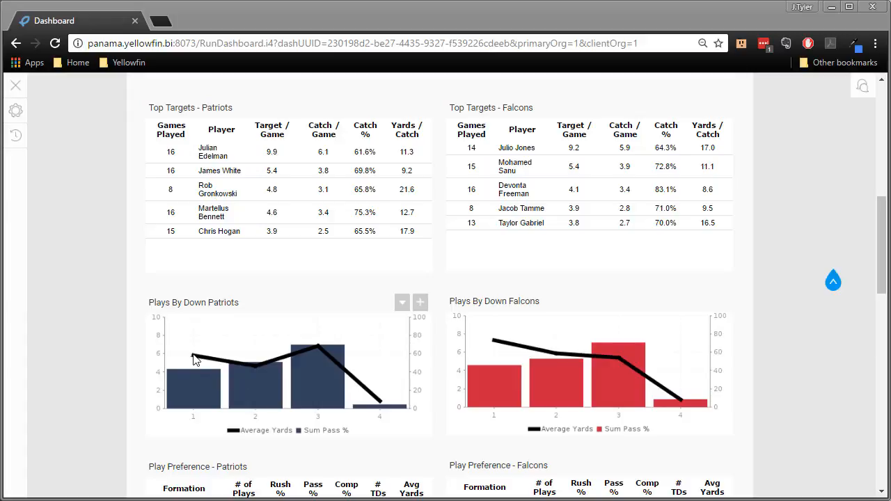
pyautogui.moveTo(317, 365)
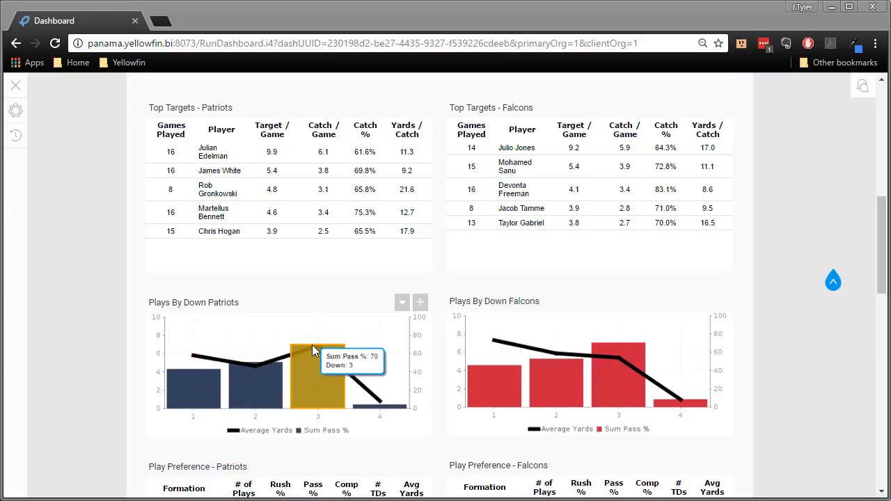
pyautogui.moveTo(319, 356)
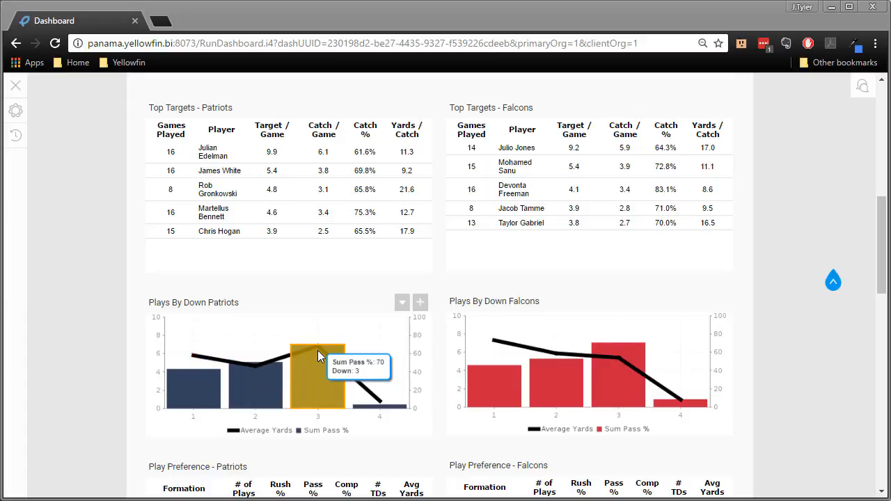
pyautogui.moveTo(318, 348)
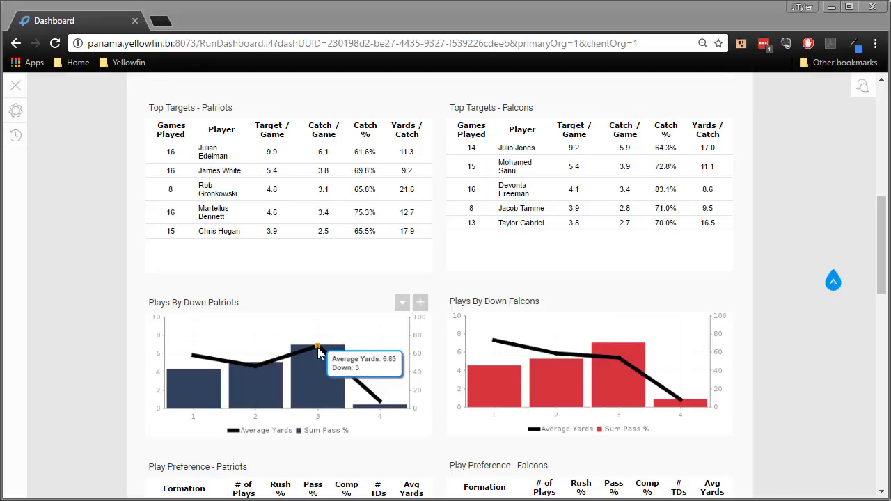
pyautogui.moveTo(338, 390)
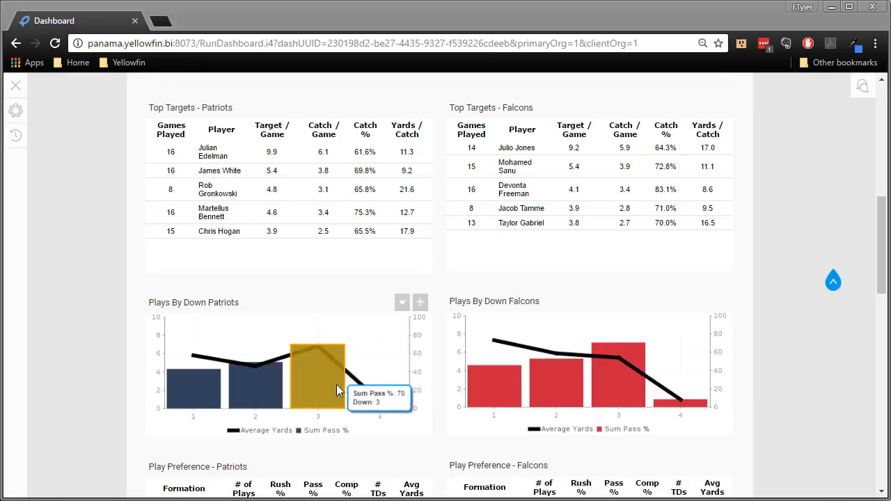
pyautogui.moveTo(300, 451)
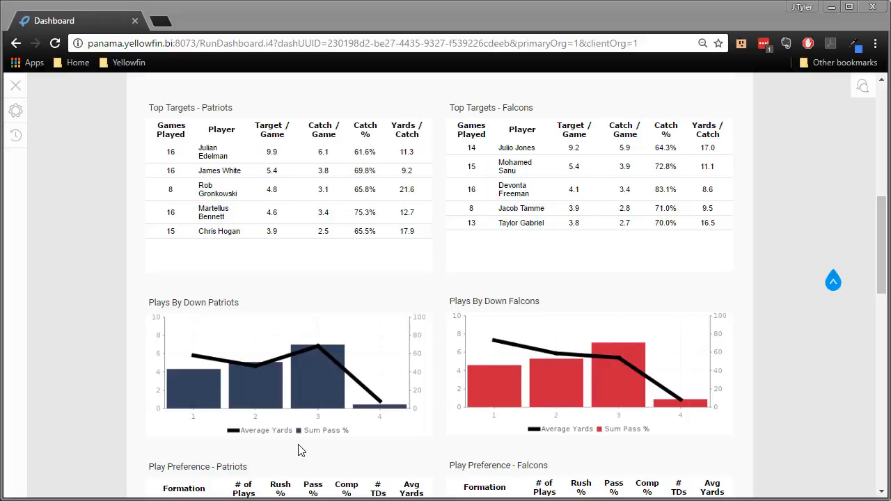
pyautogui.moveTo(317, 349)
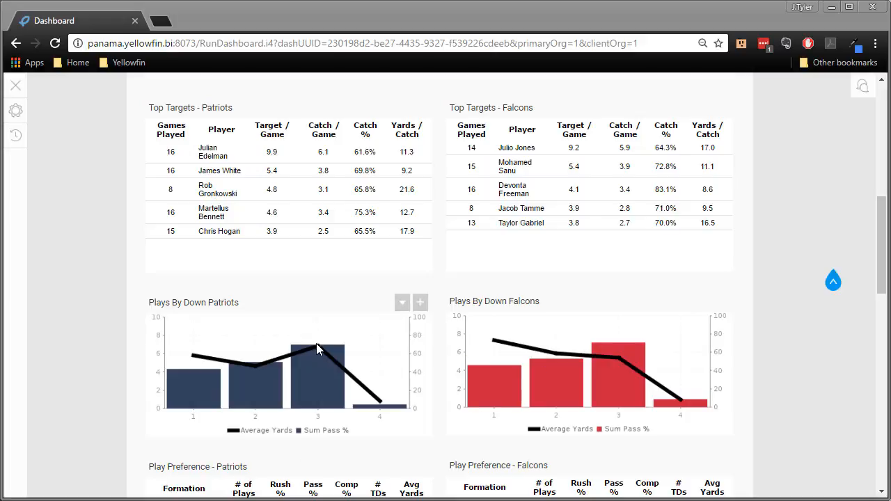
pyautogui.moveTo(317, 351)
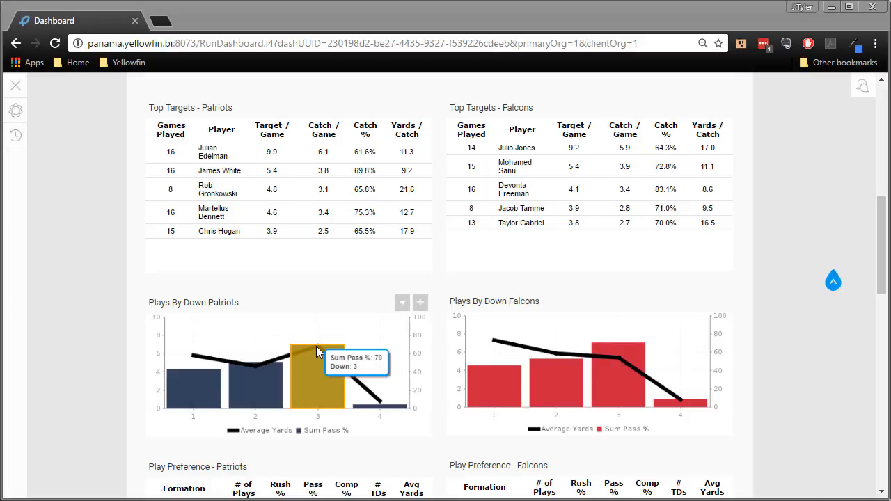
pyautogui.moveTo(317, 347)
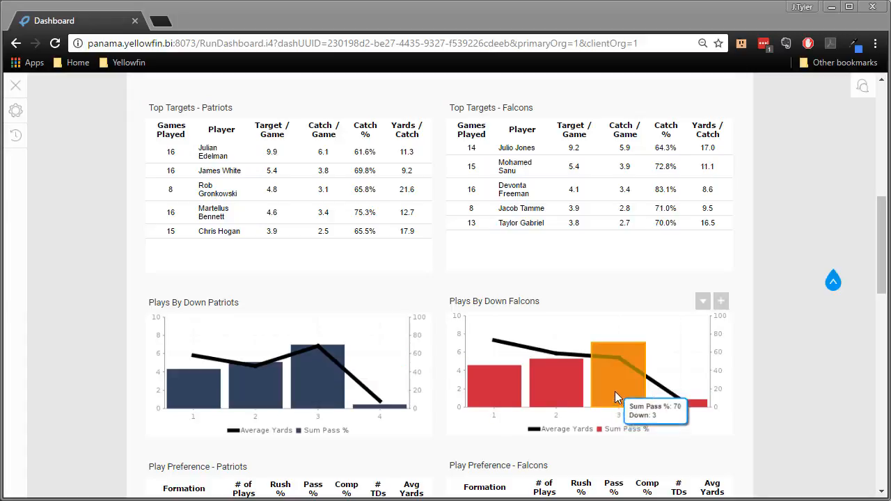
pyautogui.moveTo(618, 360)
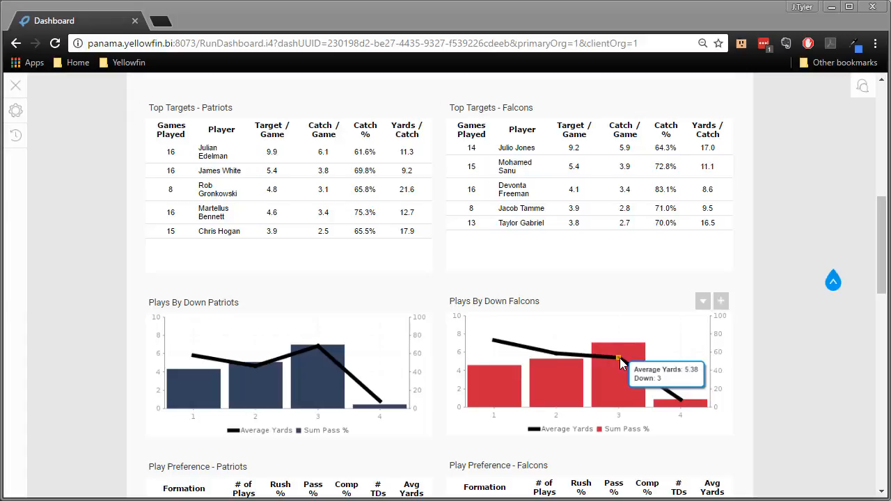
# Scroll down to the Patriots and Falcons Play Preference tables by formation
pyautogui.scroll(-3)
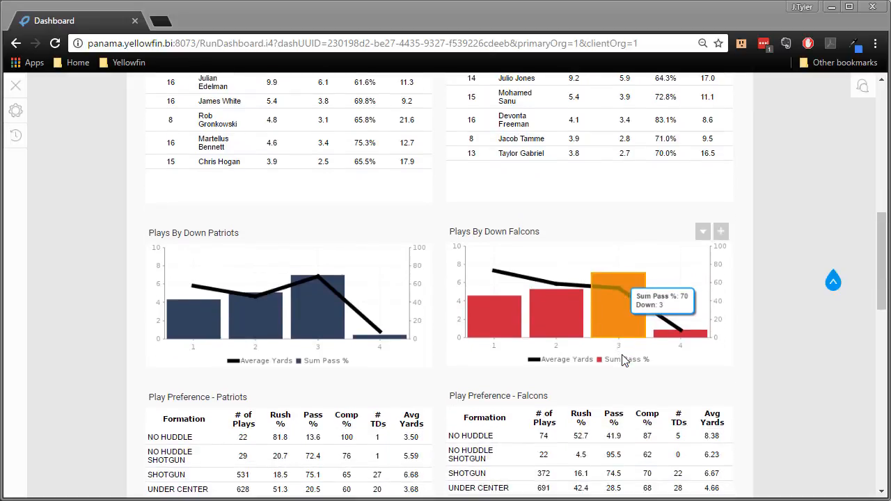
pyautogui.moveTo(699, 298)
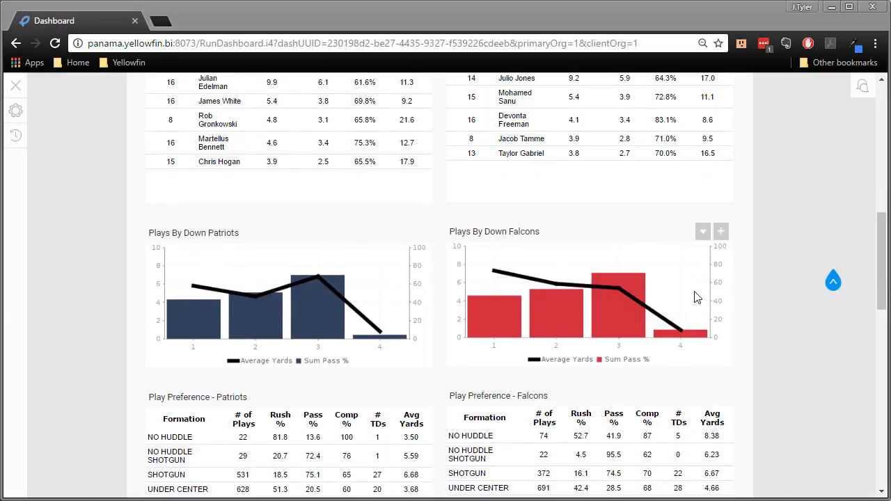
pyautogui.scroll(-3)
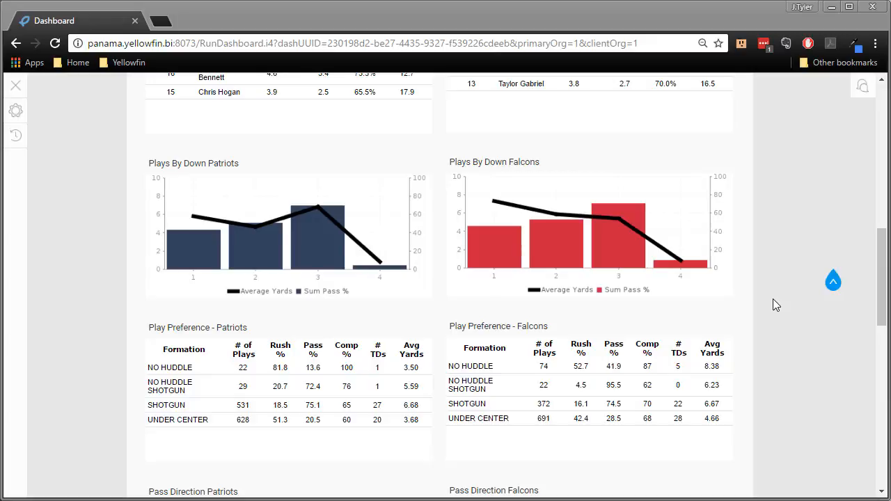
pyautogui.moveTo(225, 322)
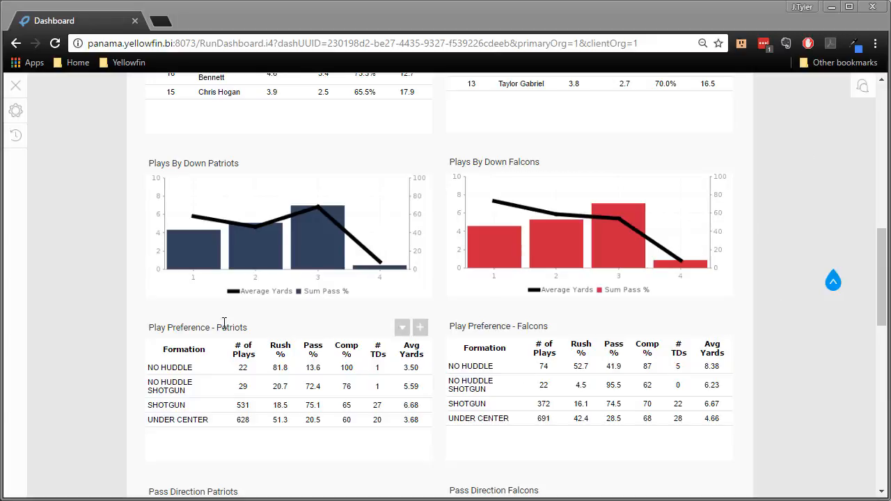
pyautogui.moveTo(564, 376)
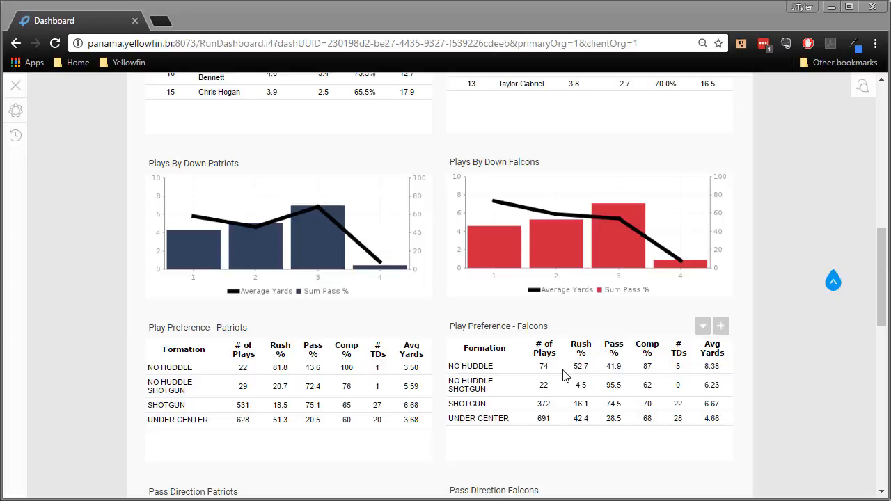
pyautogui.moveTo(651, 352)
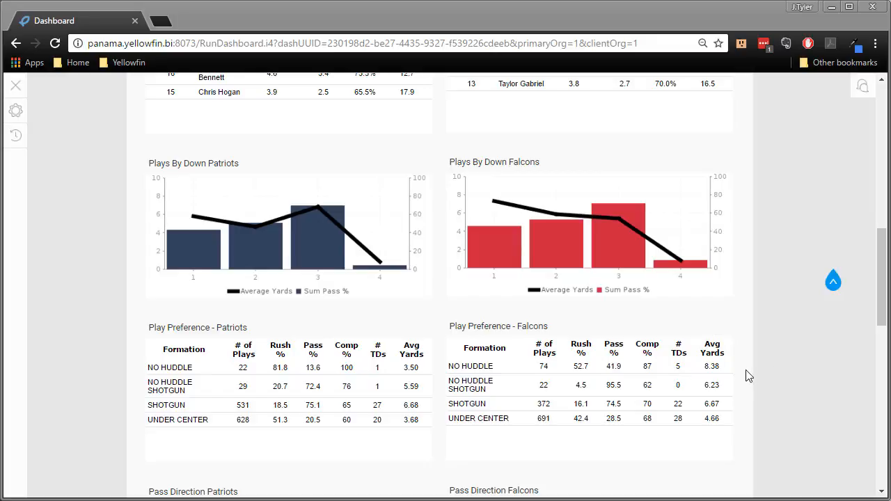
pyautogui.moveTo(777, 376)
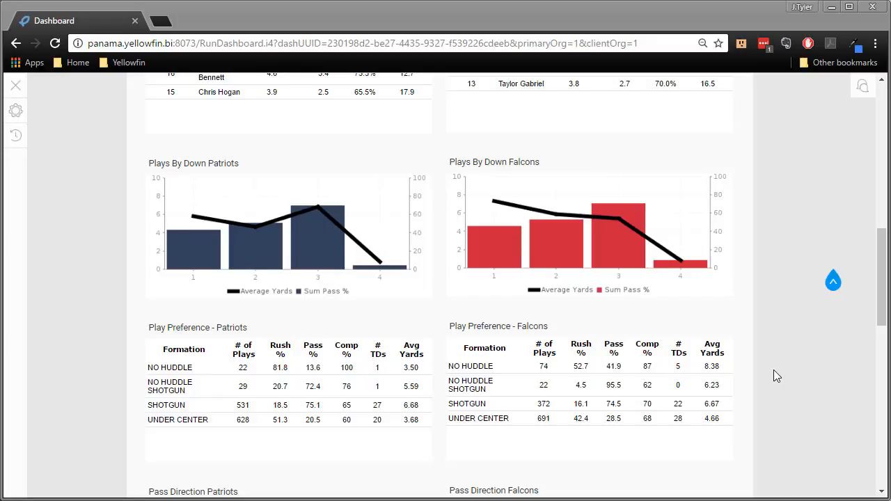
pyautogui.scroll(-3)
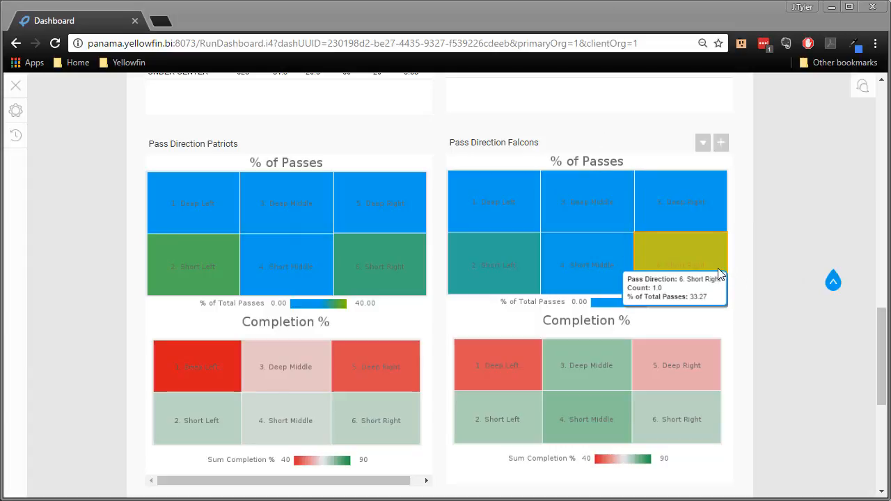
pyautogui.moveTo(416, 194)
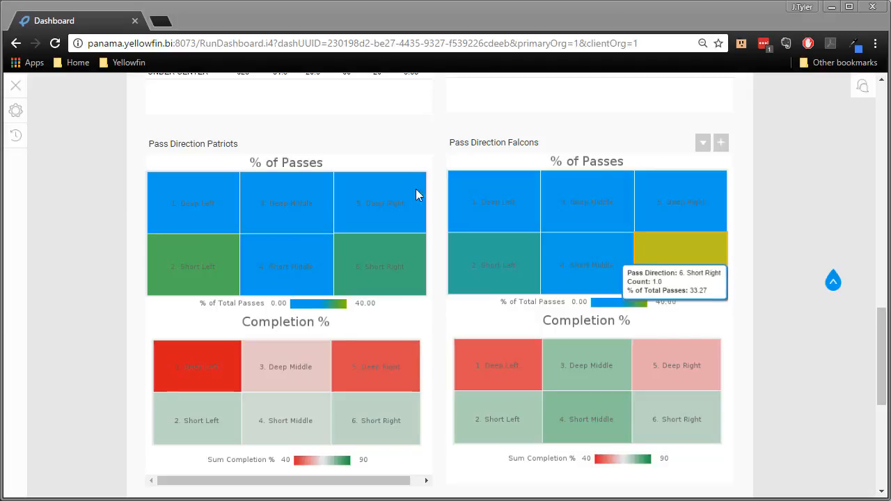
pyautogui.moveTo(193, 266)
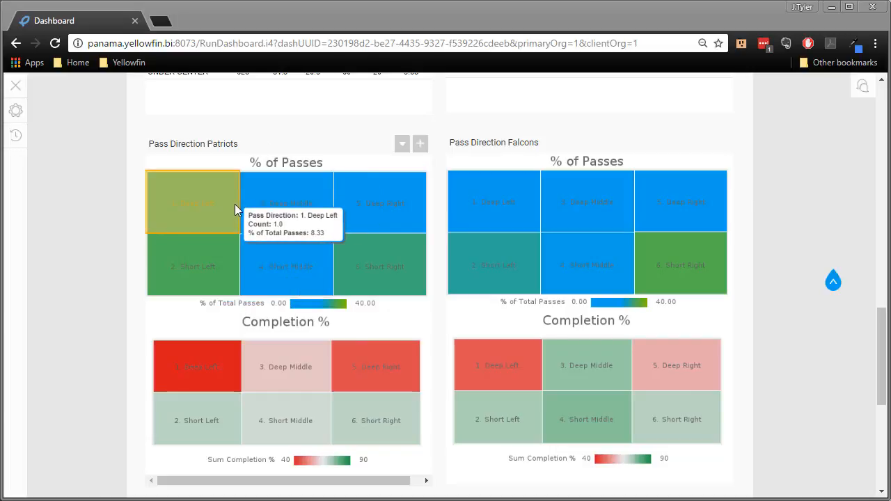
pyautogui.moveTo(285, 202)
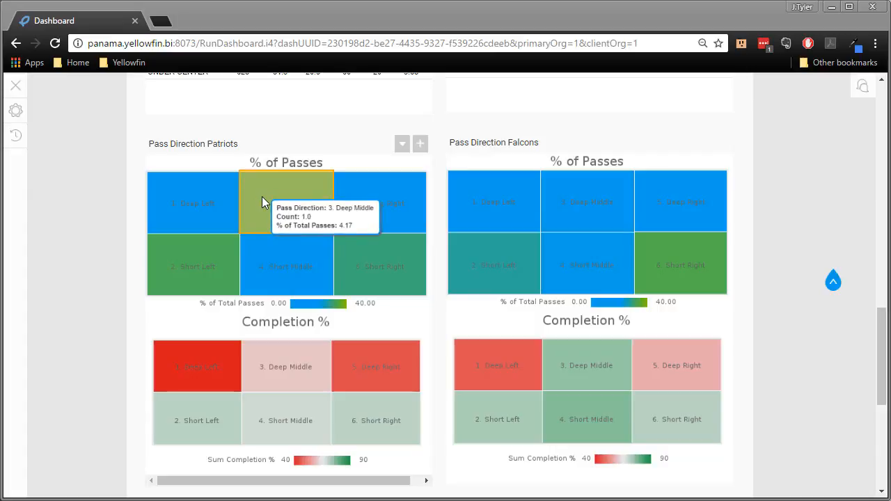
pyautogui.moveTo(212, 265)
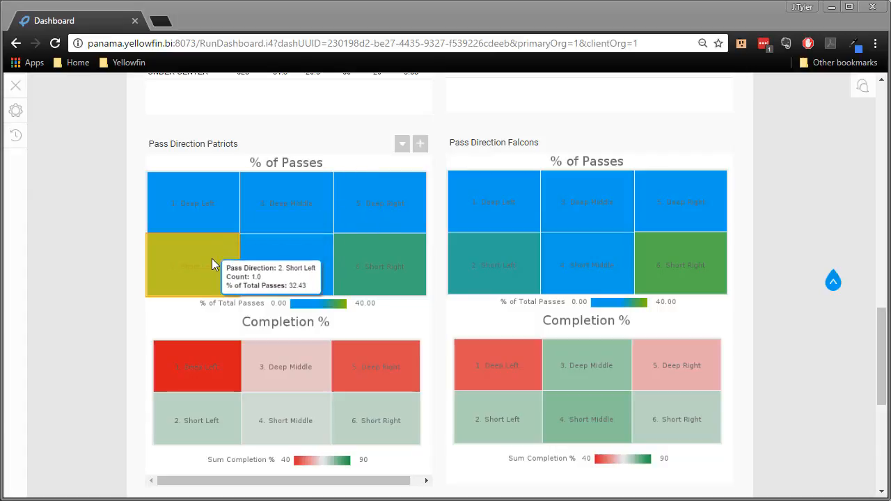
pyautogui.moveTo(830, 359)
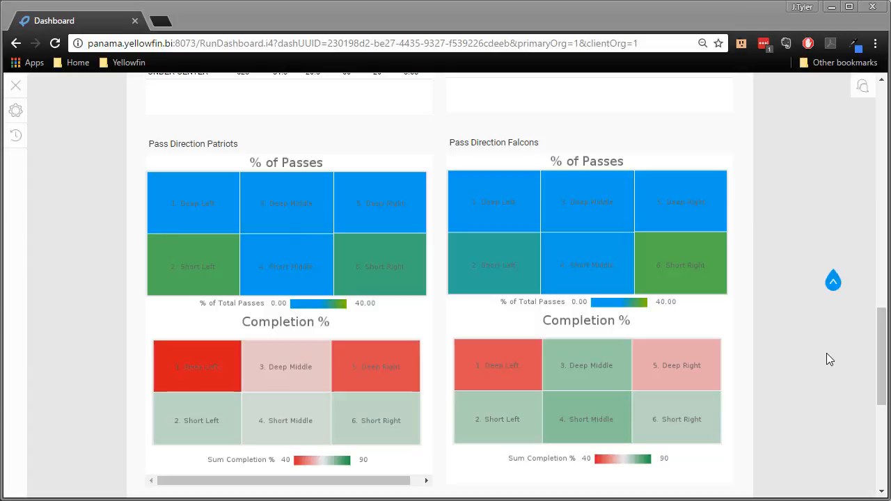
pyautogui.moveTo(728, 224)
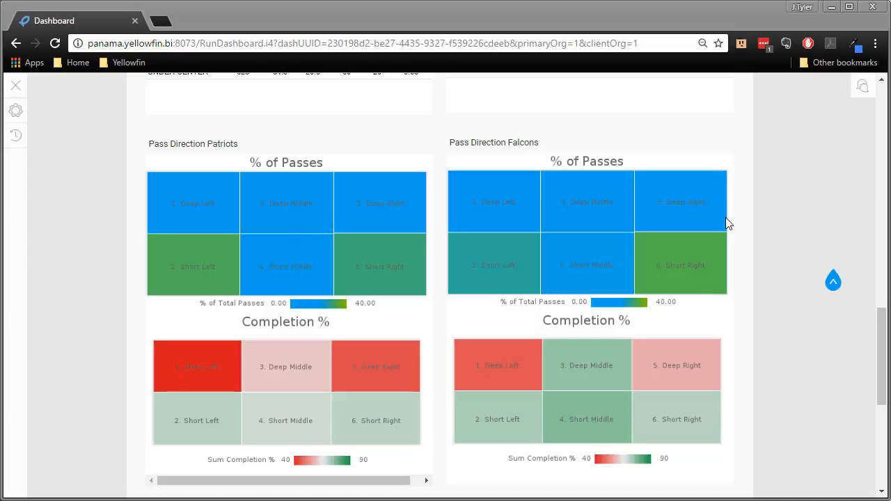
pyautogui.moveTo(586, 419)
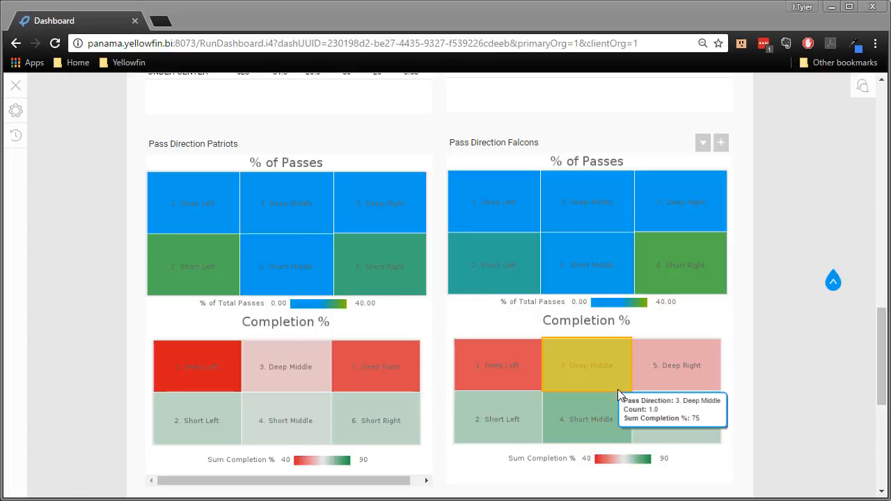
pyautogui.moveTo(620, 388)
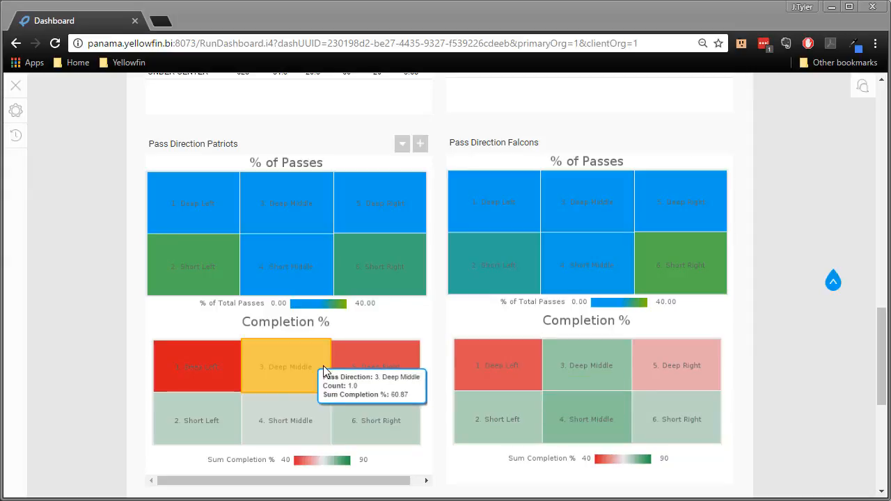
pyautogui.moveTo(303, 406)
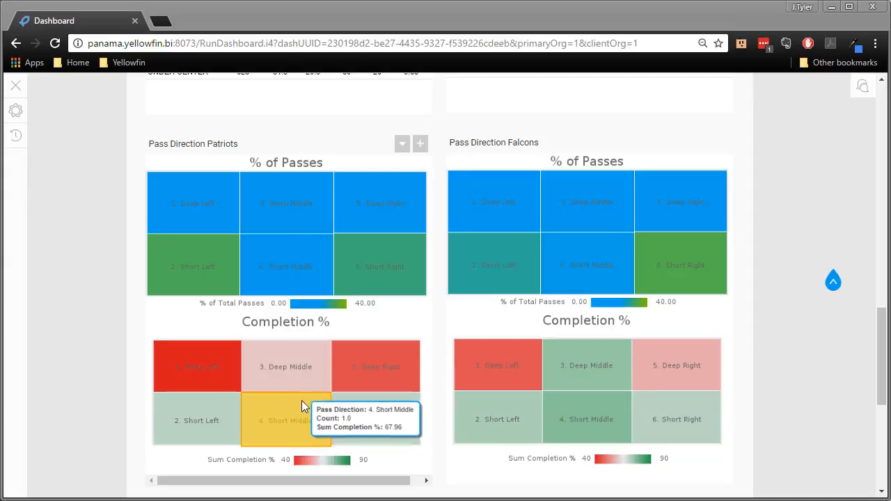
pyautogui.moveTo(300, 428)
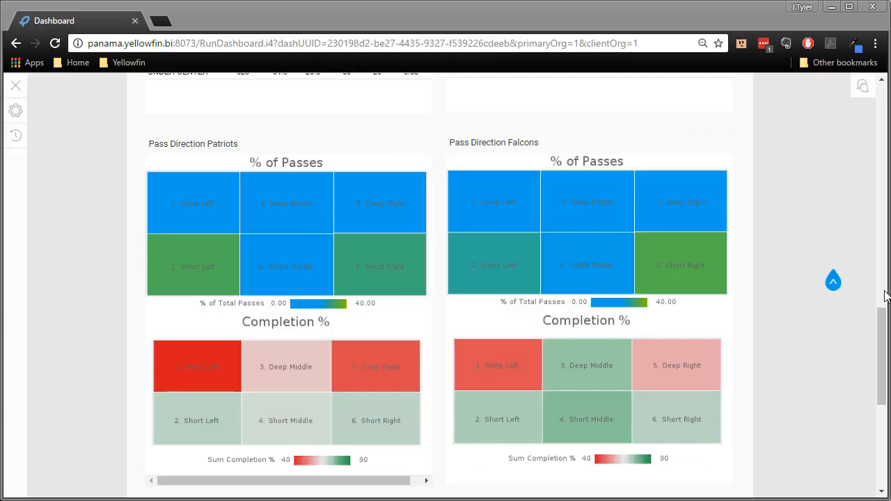
pyautogui.moveTo(859, 265)
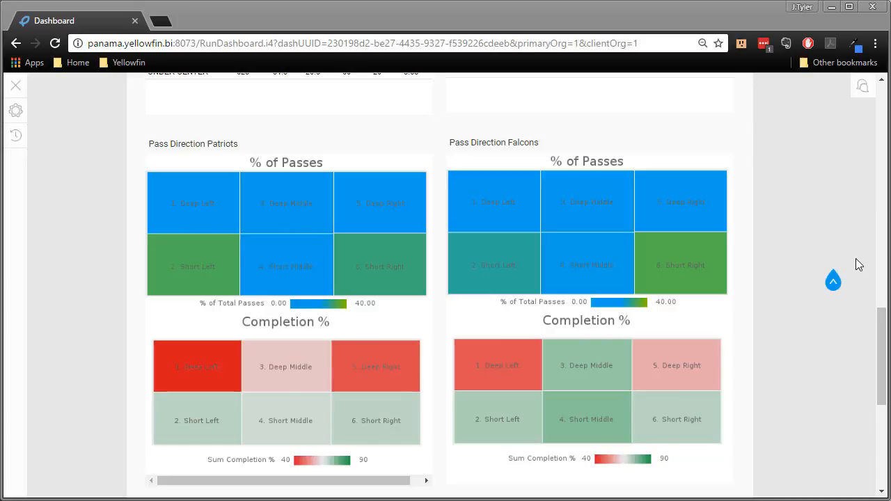
pyautogui.scroll(-3)
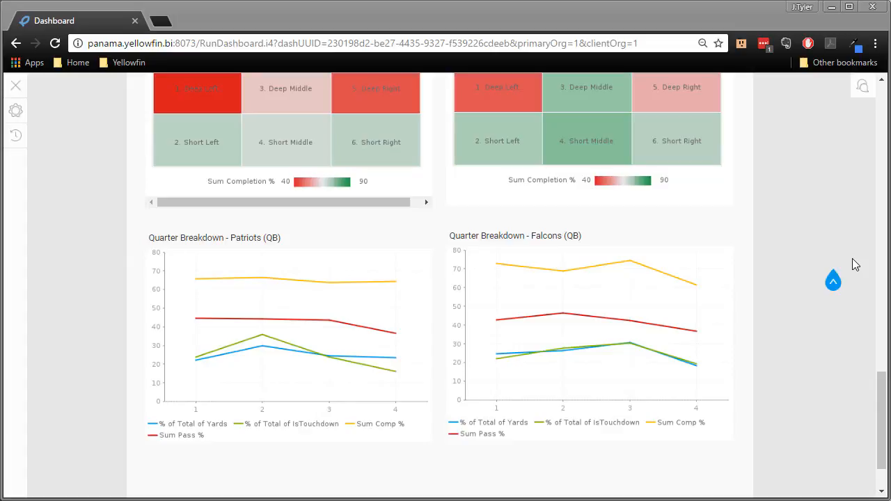
pyautogui.moveTo(198, 356)
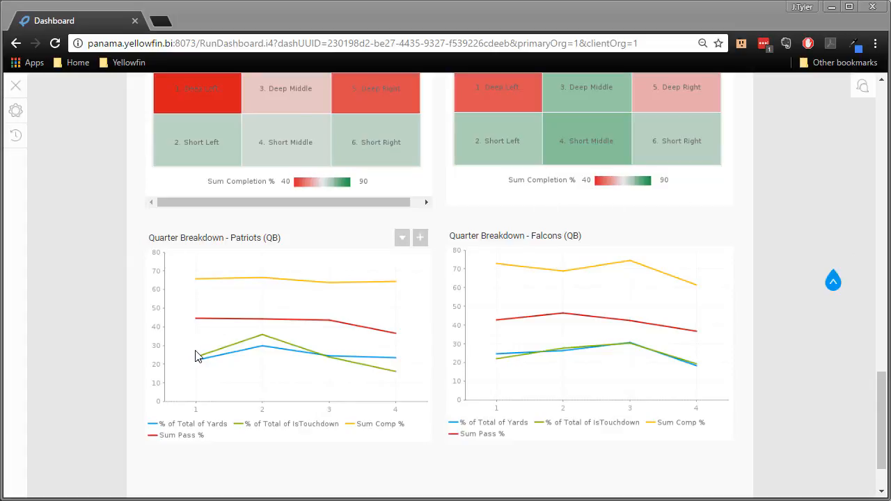
pyautogui.moveTo(256, 342)
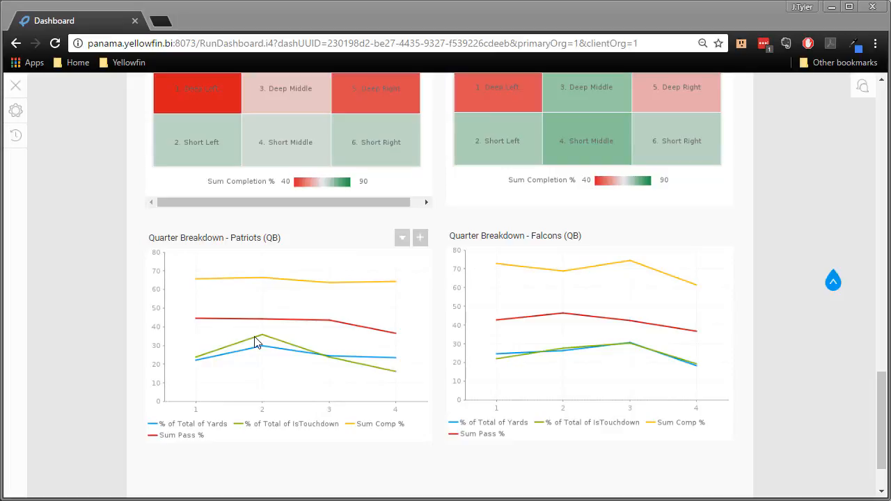
pyautogui.moveTo(261, 336)
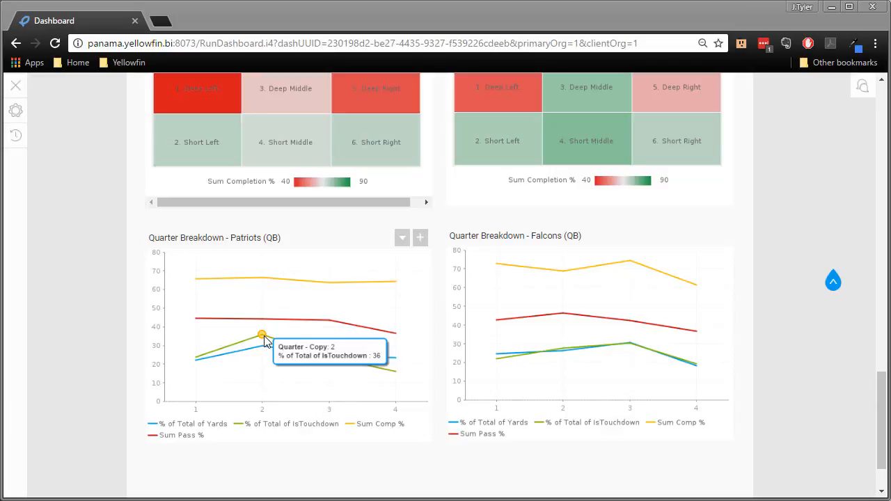
pyautogui.moveTo(481, 362)
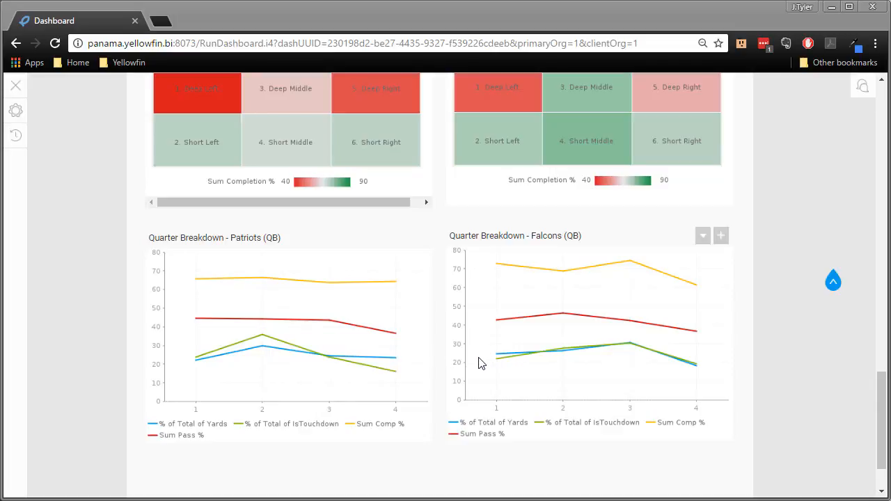
pyautogui.moveTo(450, 329)
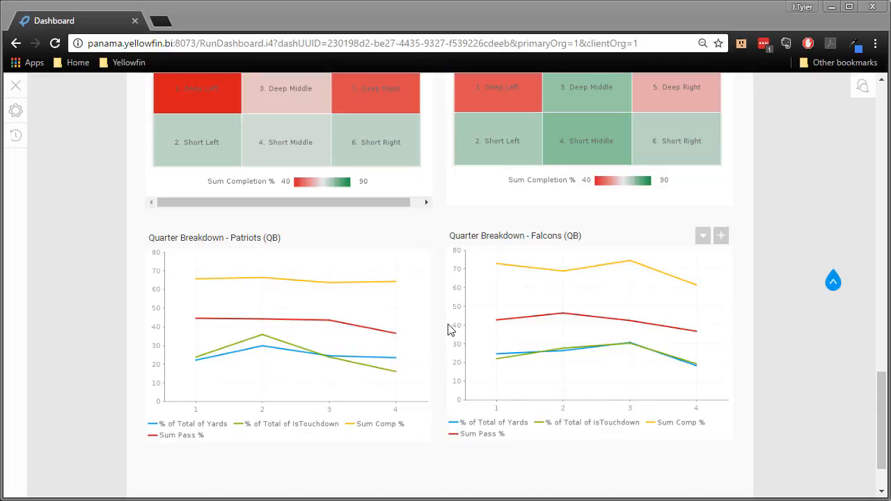
pyautogui.moveTo(515, 262)
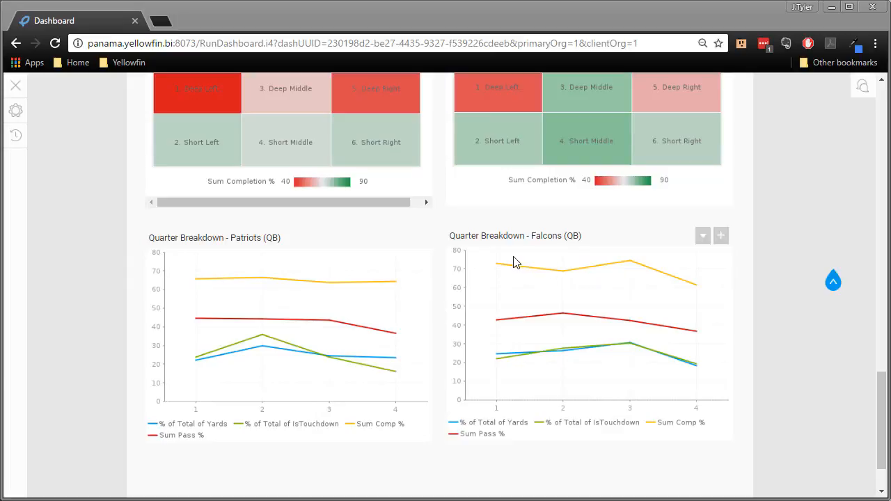
pyautogui.moveTo(496, 265)
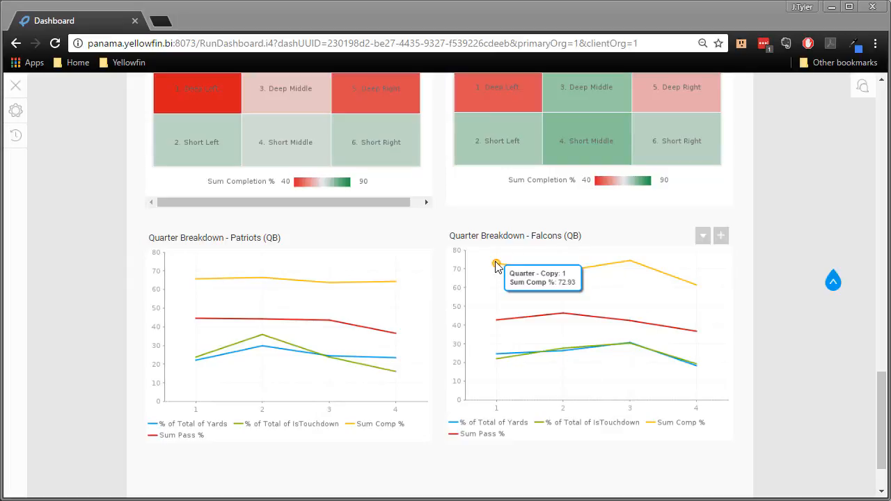
pyautogui.moveTo(572, 274)
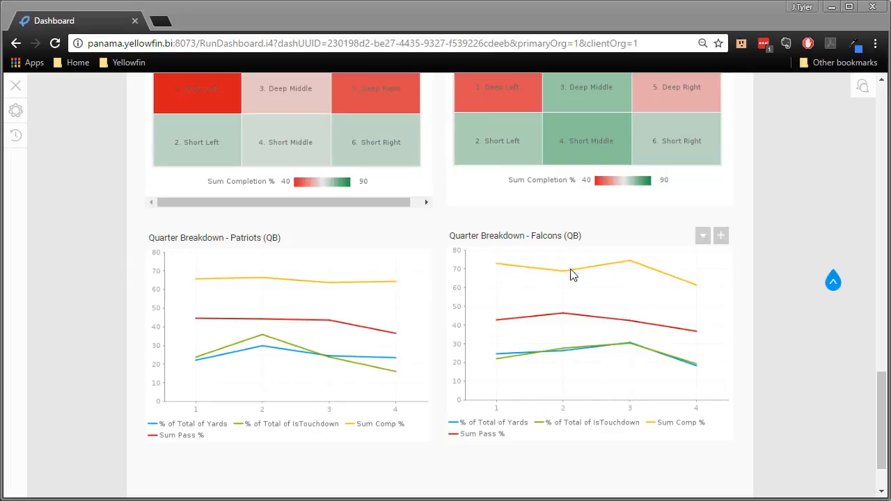
pyautogui.moveTo(570, 283)
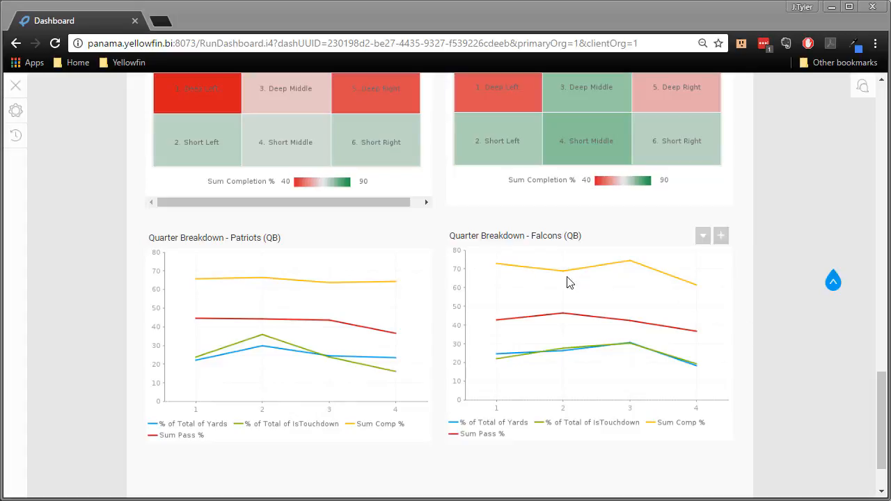
pyautogui.moveTo(742, 392)
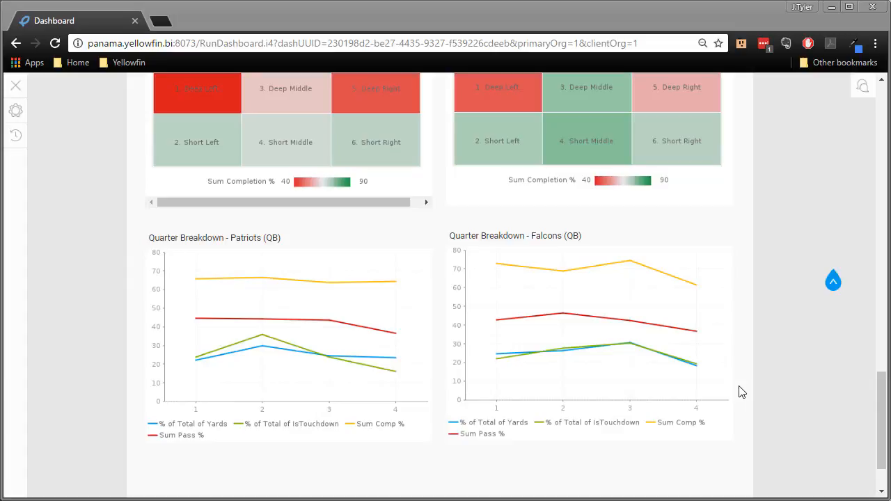
pyautogui.moveTo(828, 332)
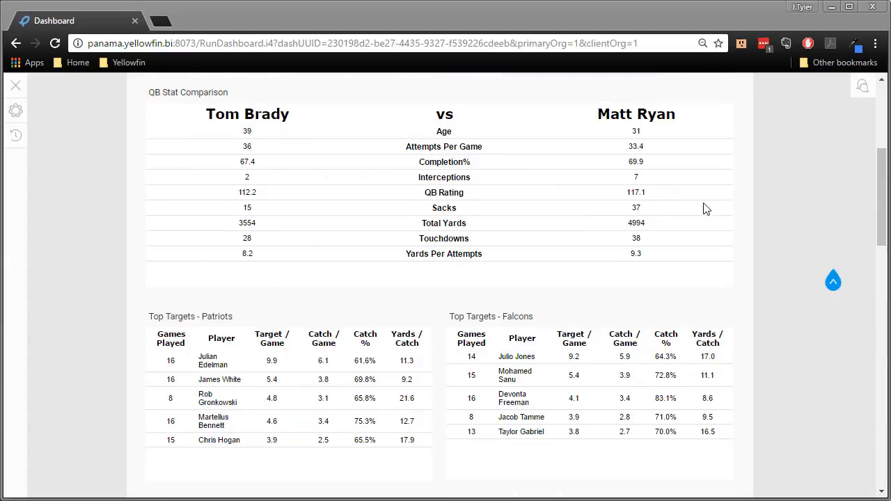
# Scroll to the top and switch to the Game Performance sub-tab
pyautogui.scroll(3)
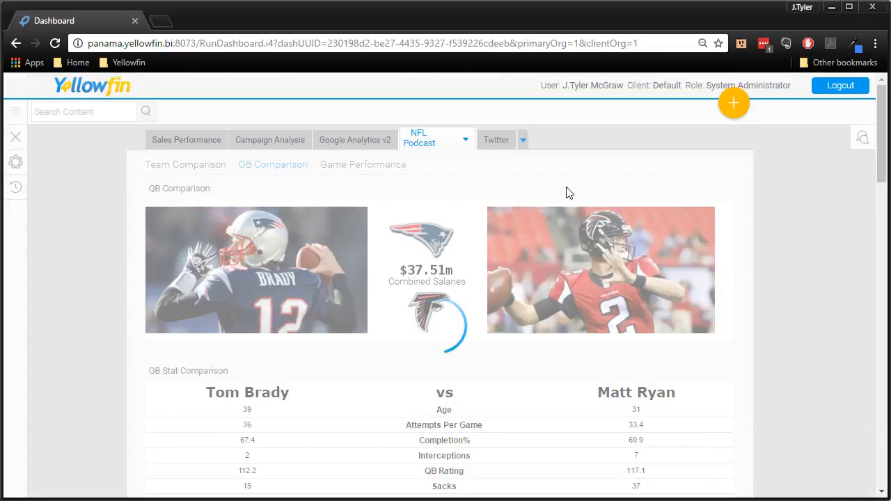
pyautogui.click(363, 165)
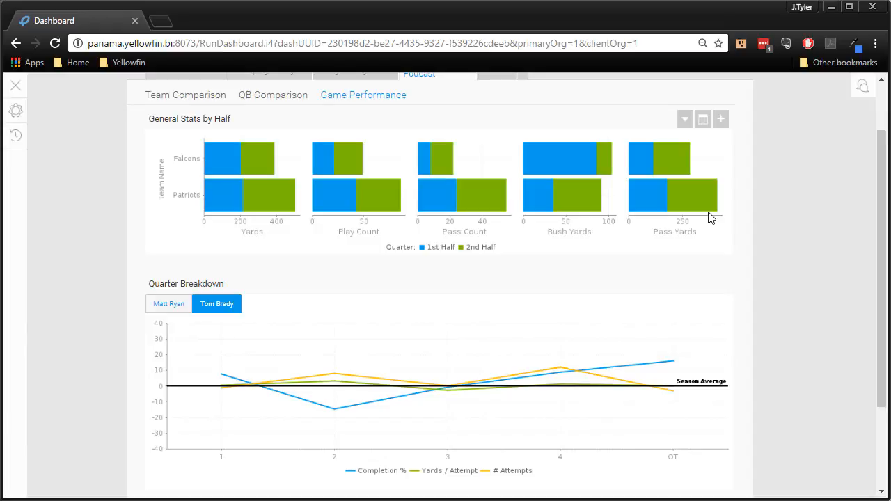
pyautogui.moveTo(456, 270)
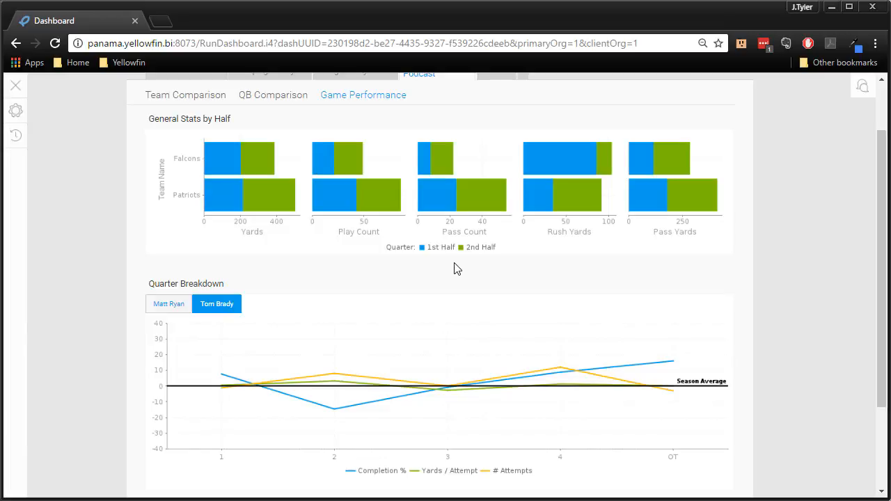
pyautogui.moveTo(376, 174)
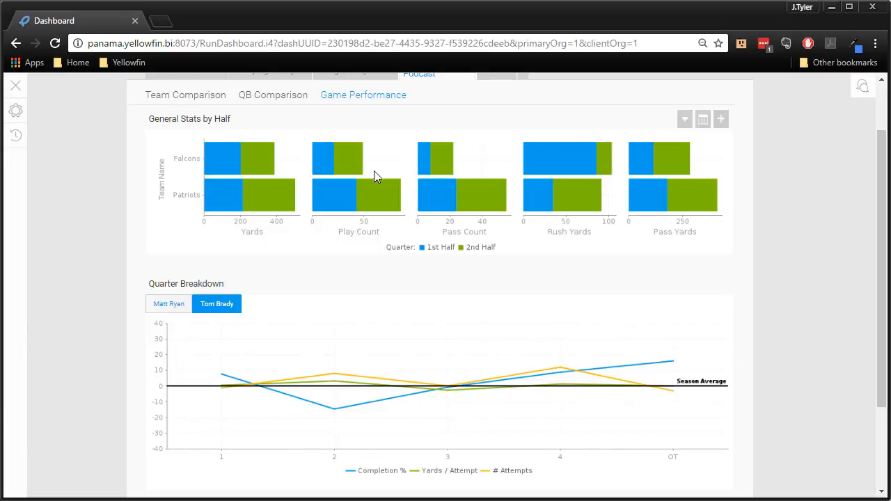
pyautogui.moveTo(601, 223)
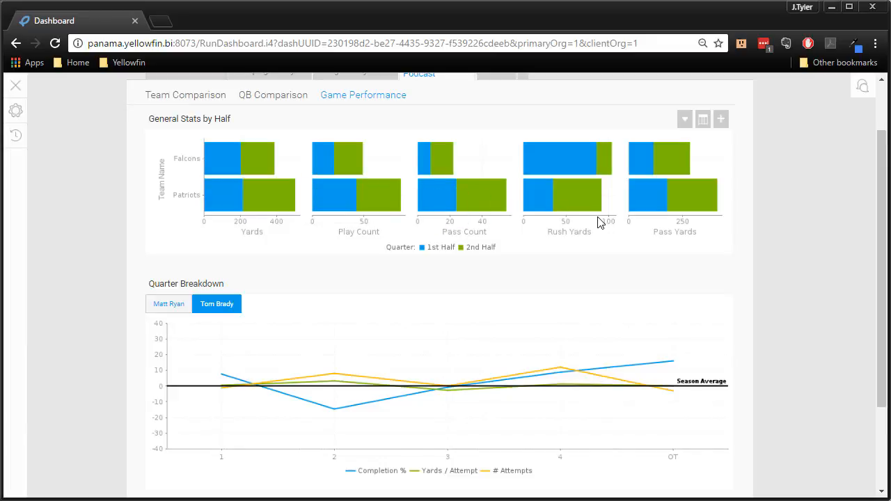
pyautogui.moveTo(557, 198)
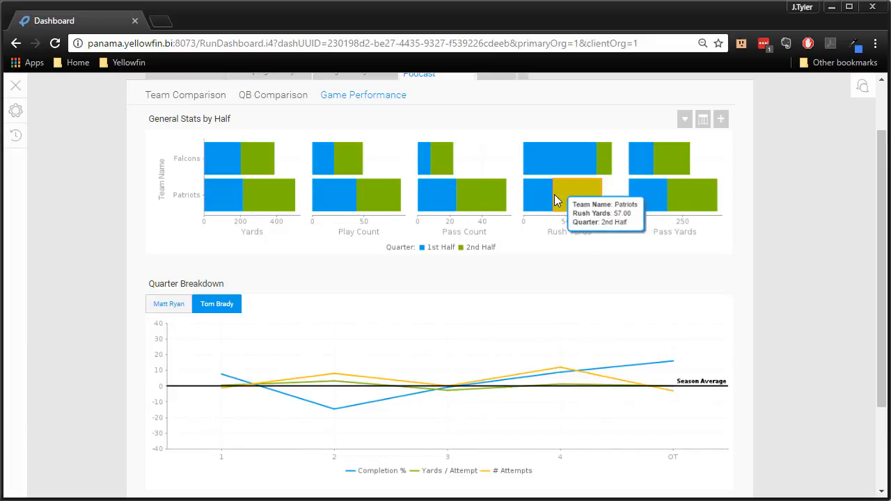
pyautogui.moveTo(703, 202)
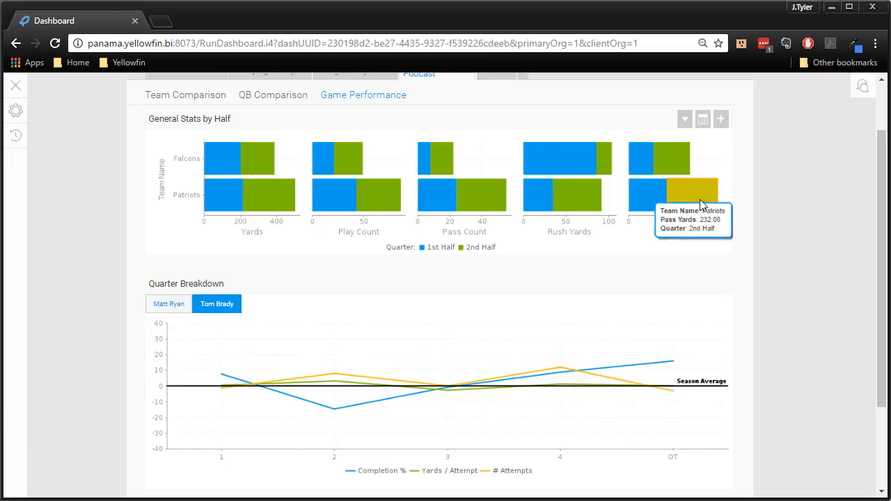
pyautogui.moveTo(827, 212)
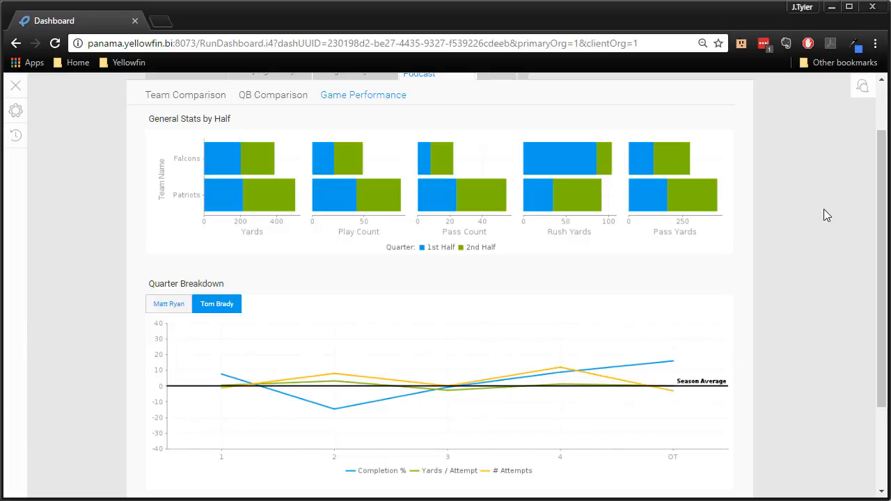
pyautogui.moveTo(437, 157)
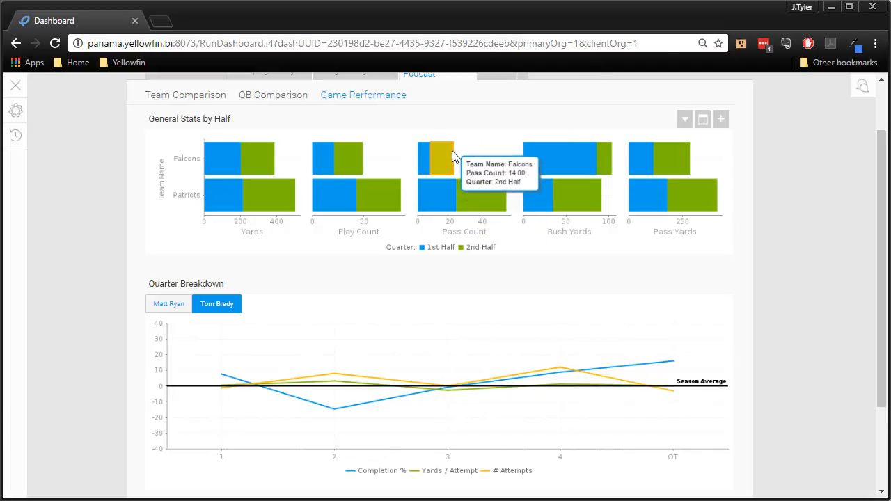
pyautogui.moveTo(420, 174)
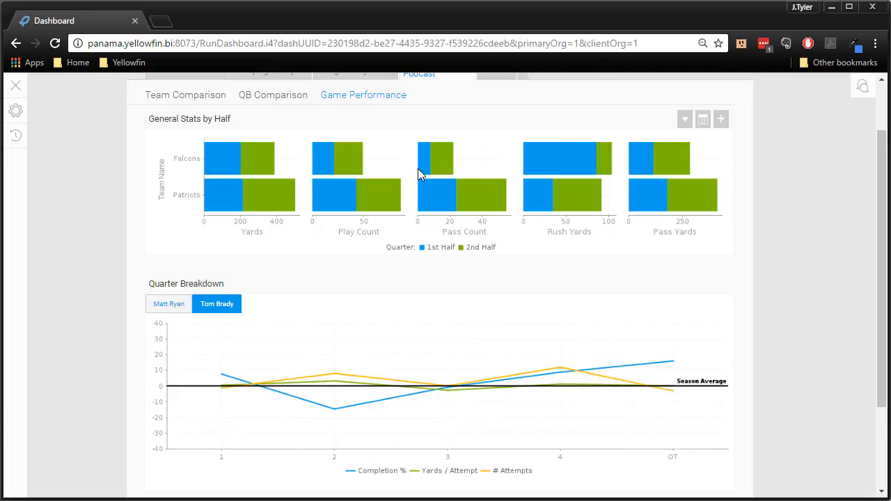
pyautogui.moveTo(429, 157)
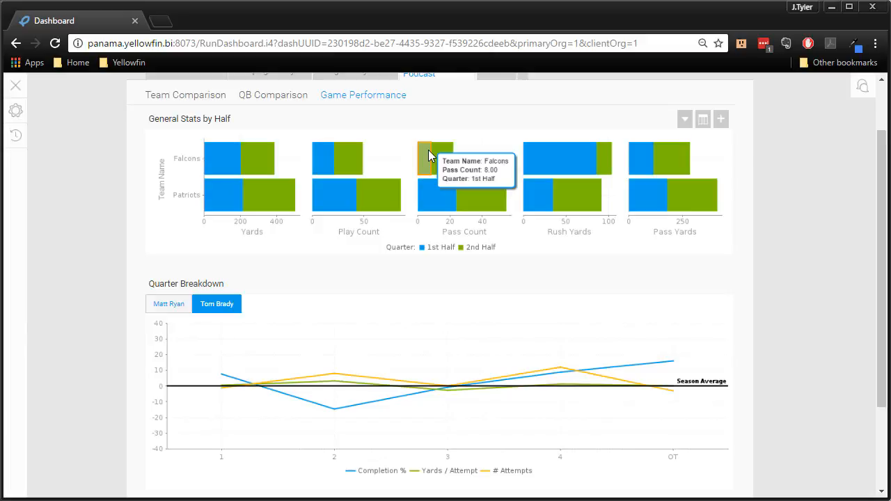
pyautogui.moveTo(830, 229)
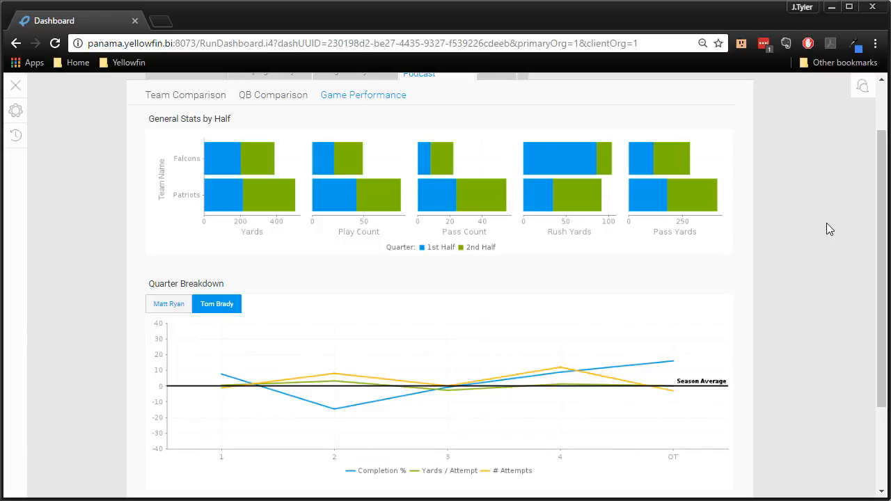
pyautogui.moveTo(587, 190)
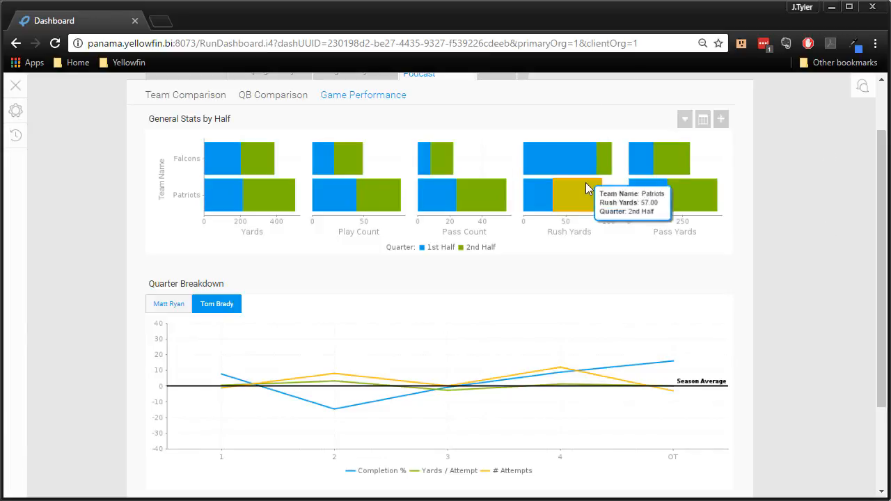
pyautogui.moveTo(582, 157)
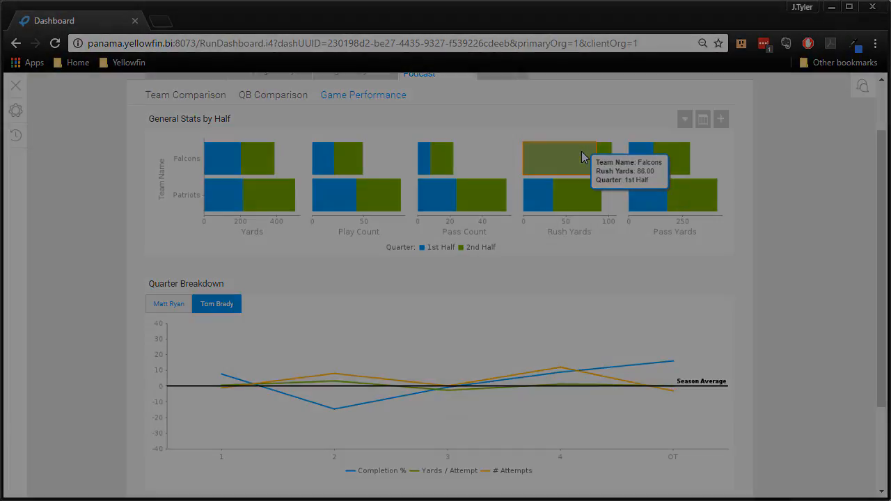
pyautogui.click(168, 305)
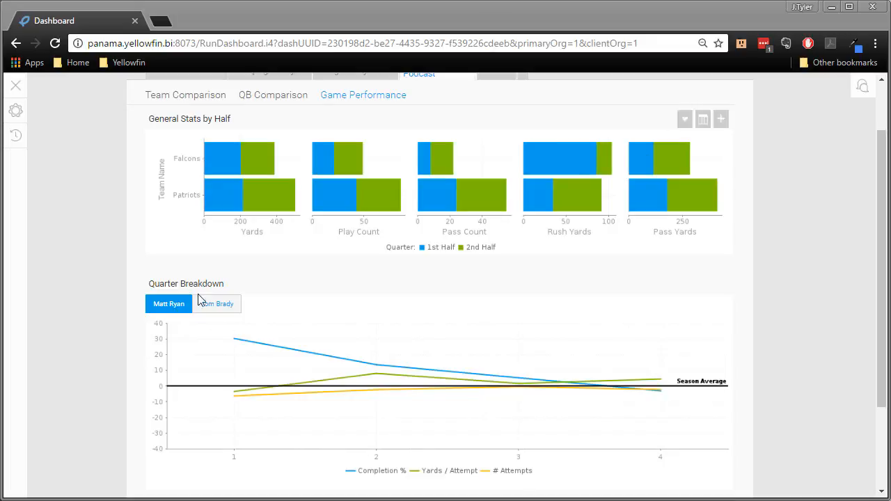
pyautogui.moveTo(235, 340)
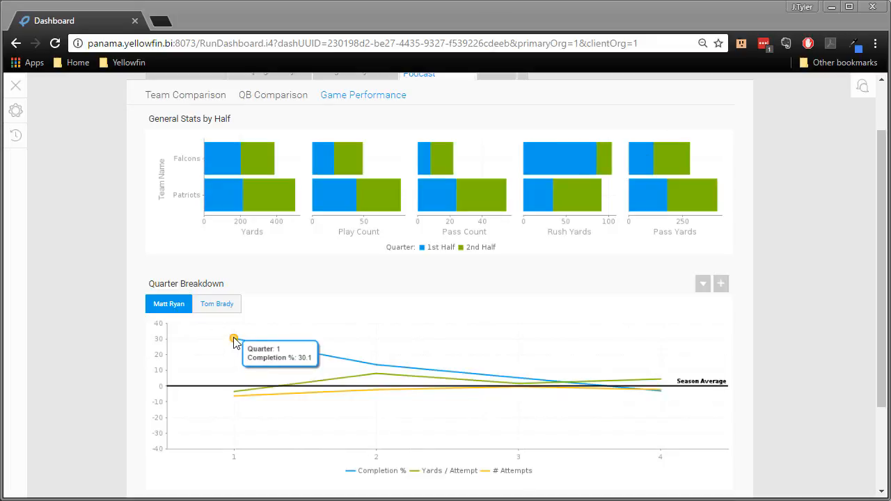
pyautogui.moveTo(239, 343)
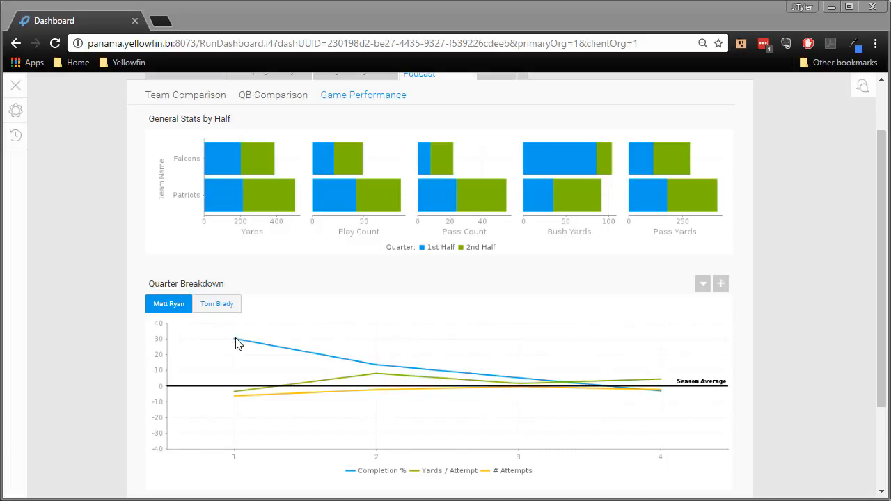
pyautogui.moveTo(234, 339)
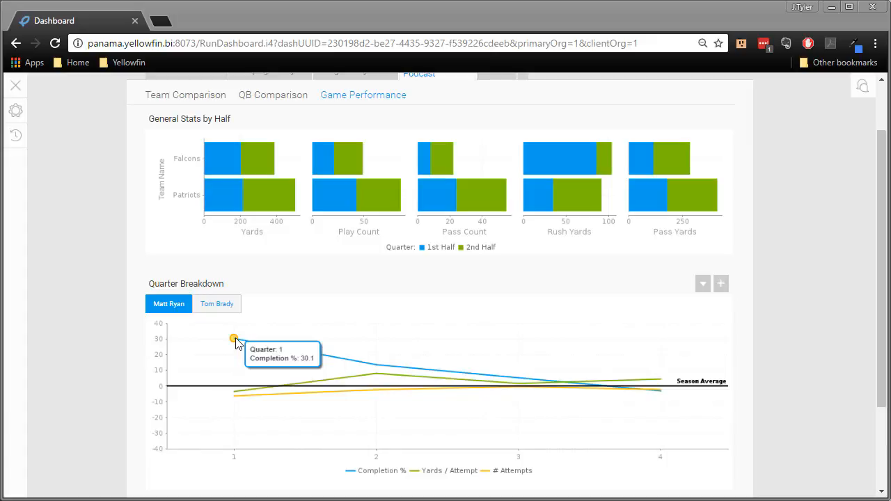
pyautogui.moveTo(762, 383)
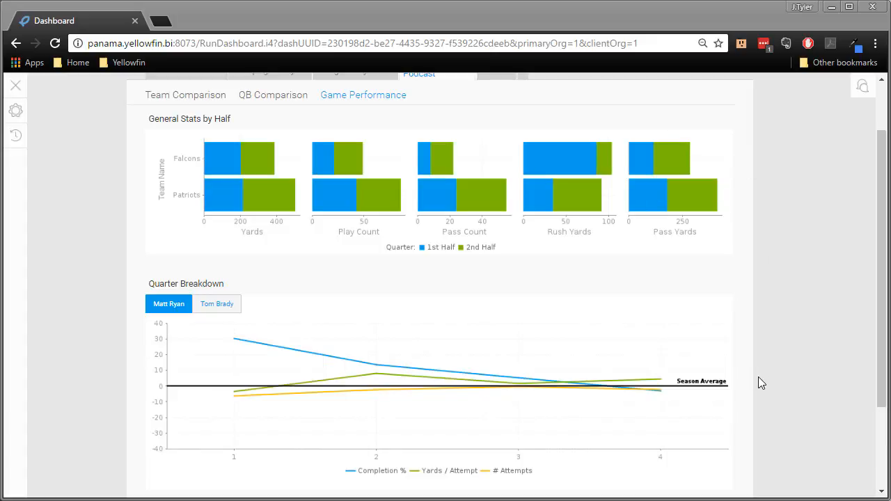
pyautogui.moveTo(738, 399)
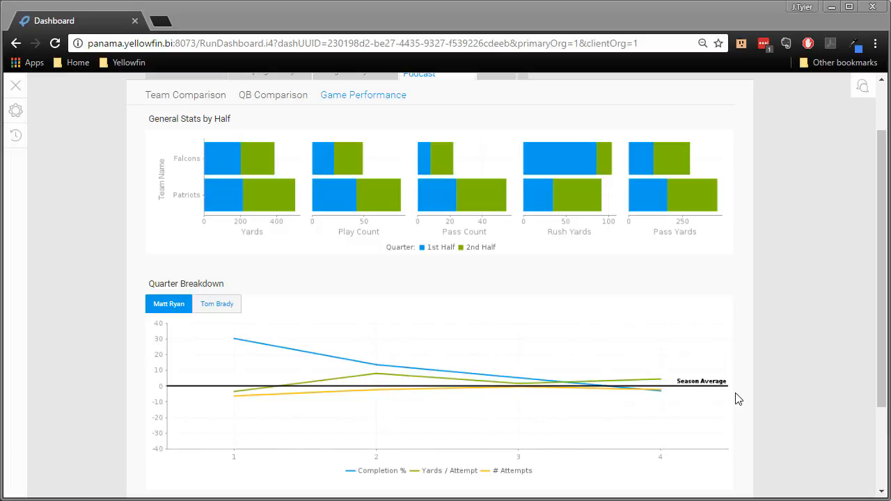
pyautogui.moveTo(376, 367)
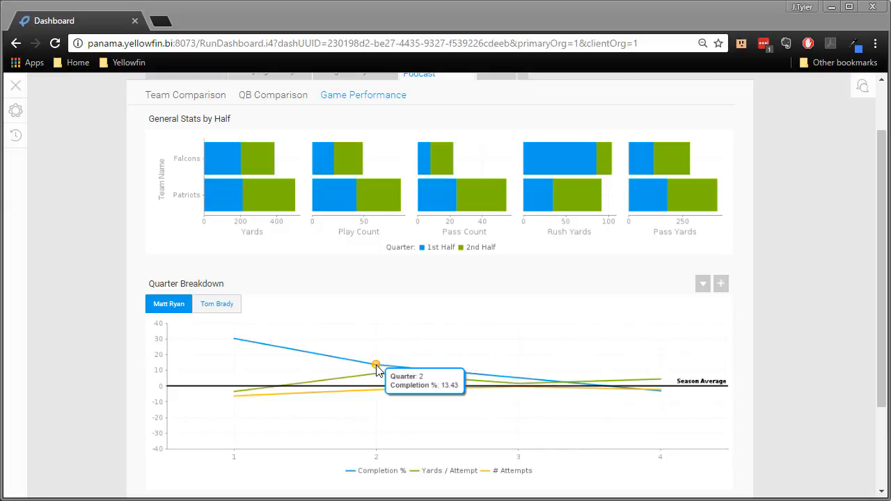
pyautogui.moveTo(370, 399)
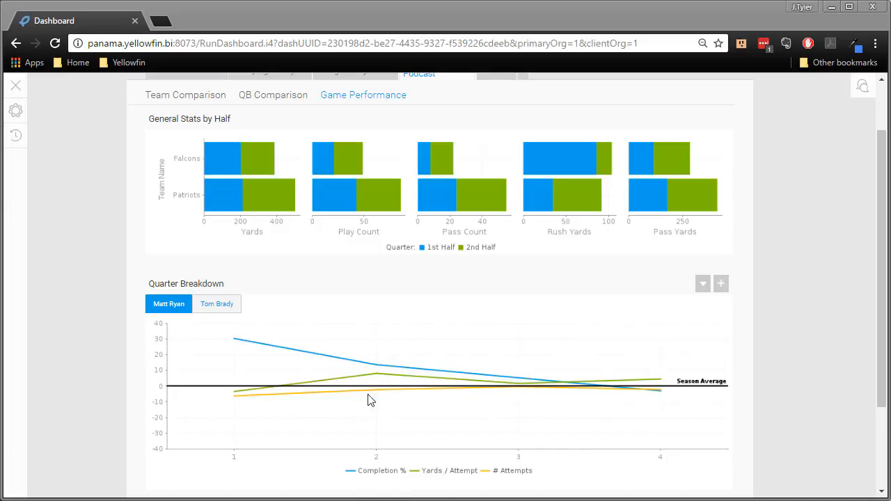
pyautogui.moveTo(564, 404)
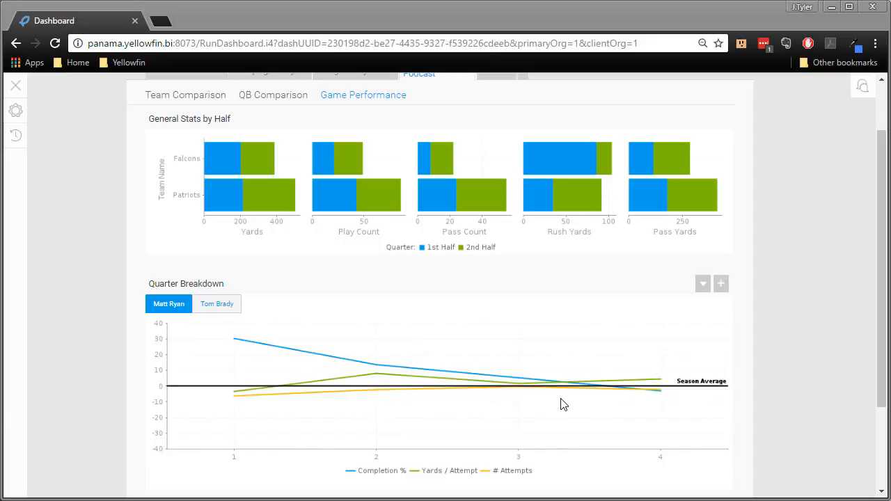
pyautogui.moveTo(568, 391)
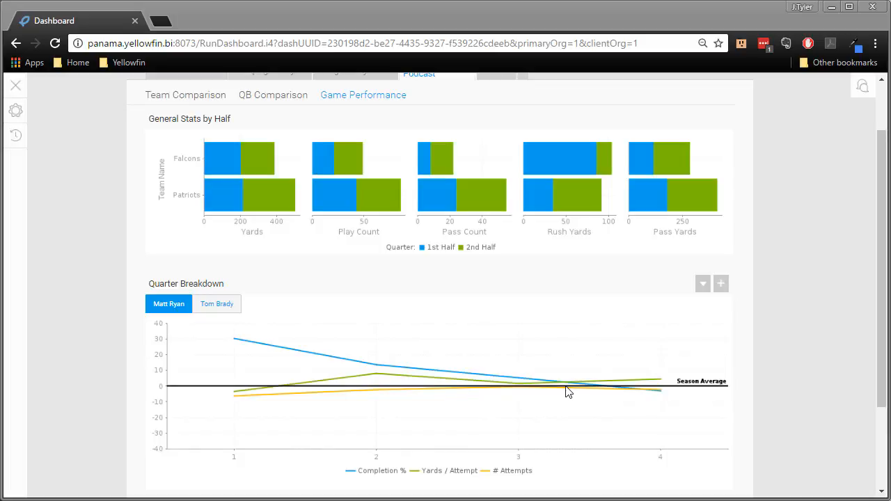
pyautogui.moveTo(517, 381)
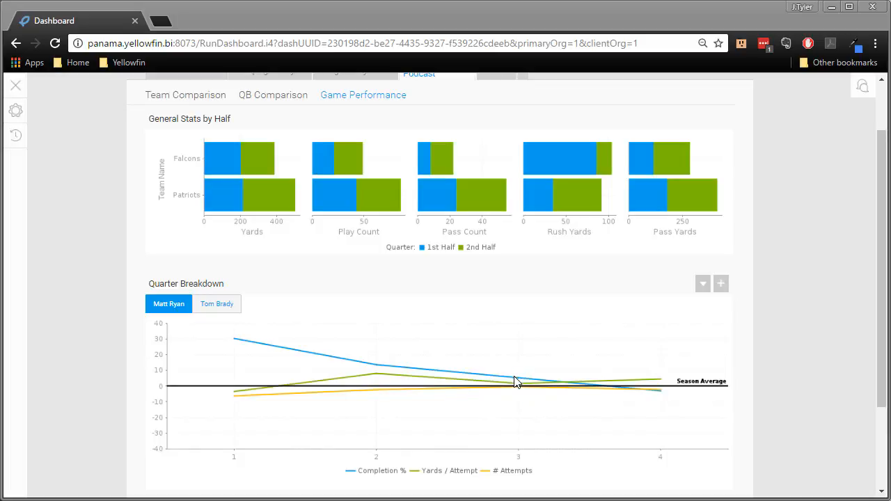
pyautogui.moveTo(518, 380)
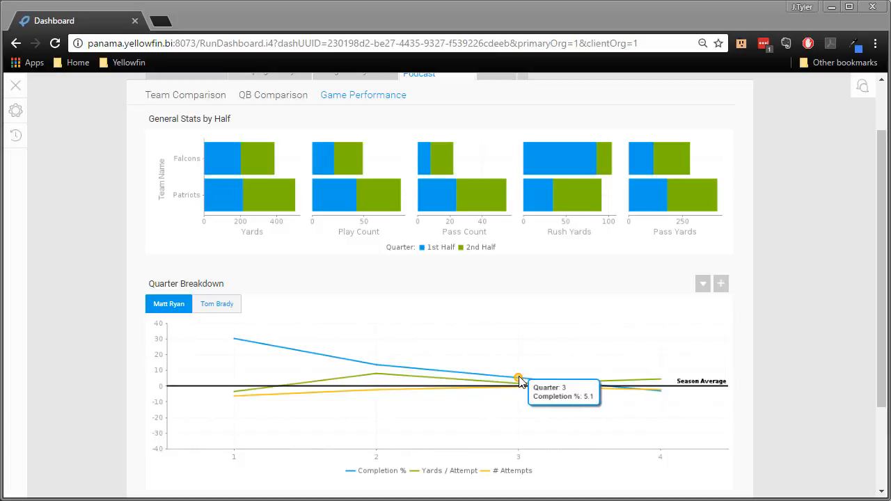
pyautogui.moveTo(617, 399)
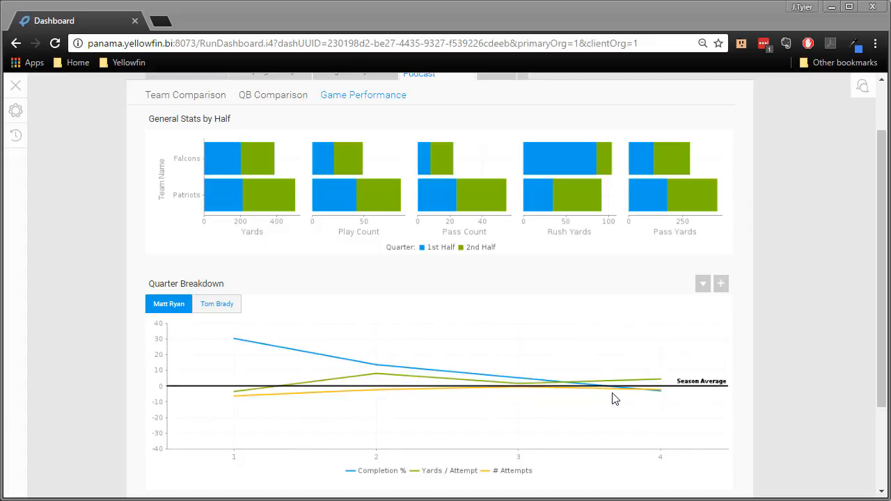
pyautogui.moveTo(650, 404)
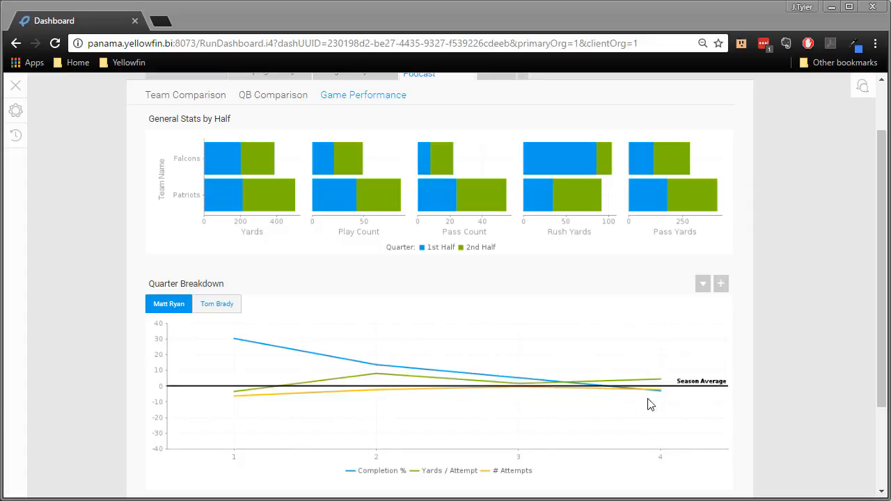
pyautogui.moveTo(683, 400)
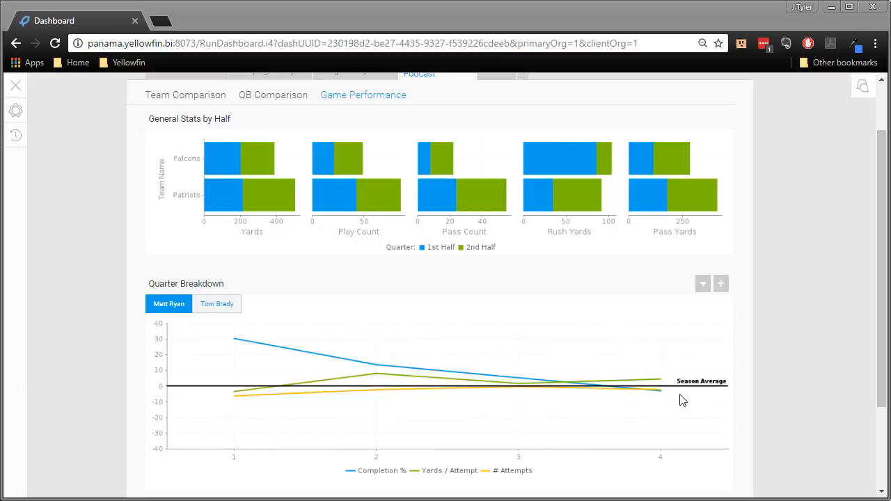
pyautogui.moveTo(220, 408)
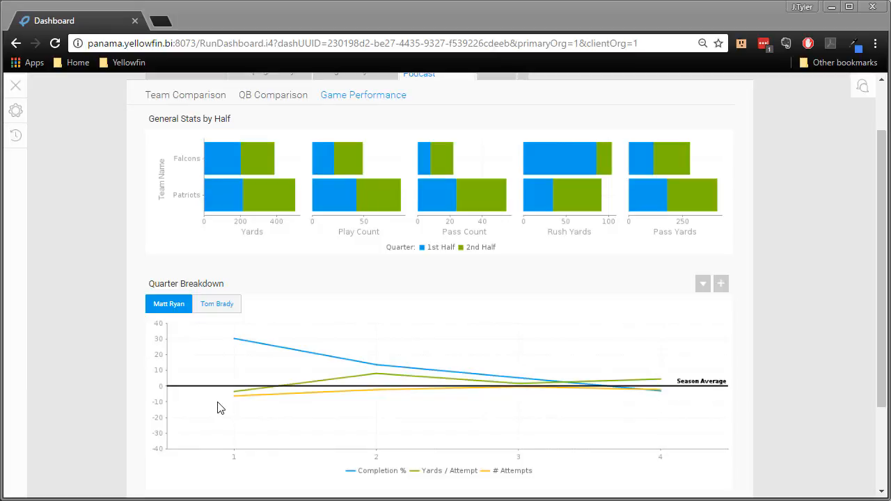
pyautogui.moveTo(234, 395)
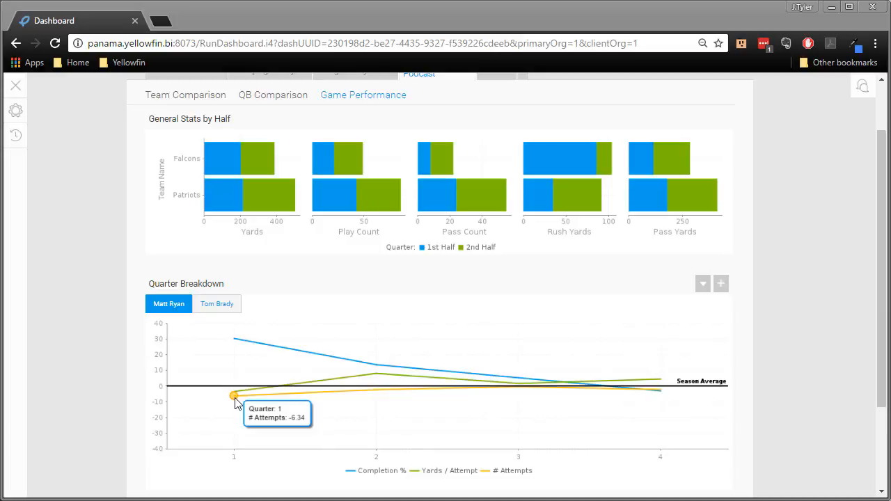
pyautogui.moveTo(844, 398)
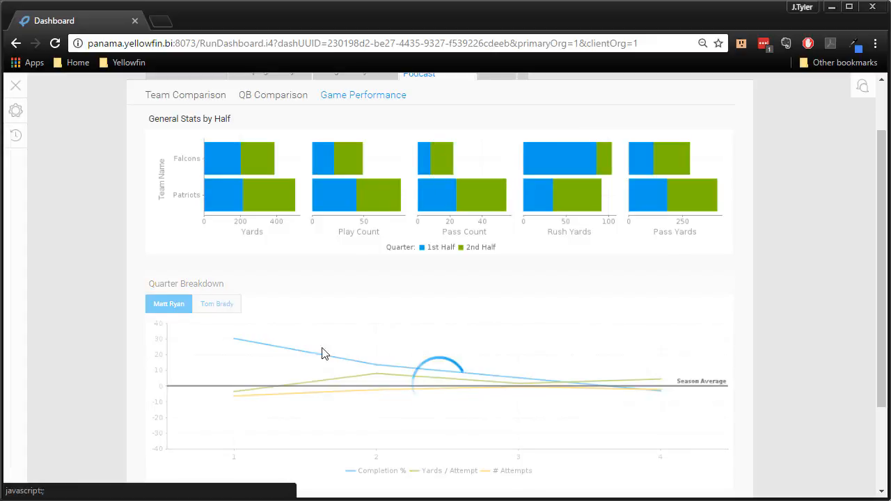
# Show Tom Brady's figures, including overtime, in the Quarter Breakdown chart
pyautogui.click(217, 303)
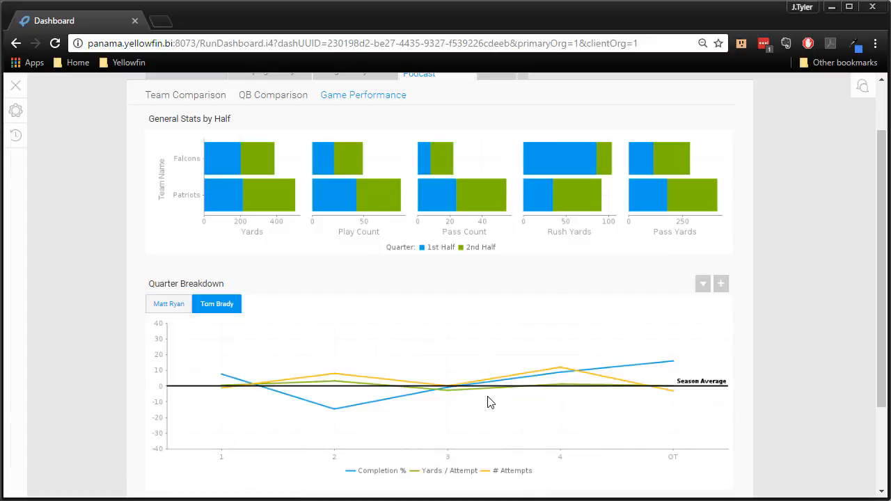
pyautogui.moveTo(495, 439)
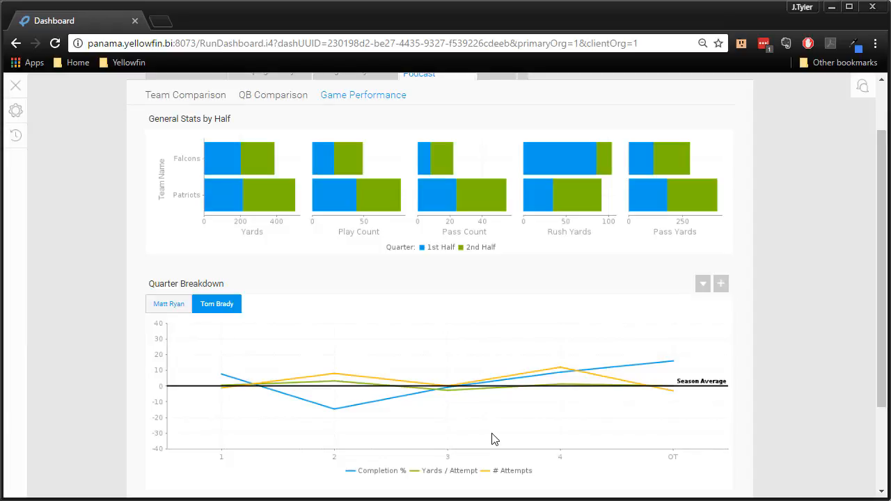
pyautogui.moveTo(341, 422)
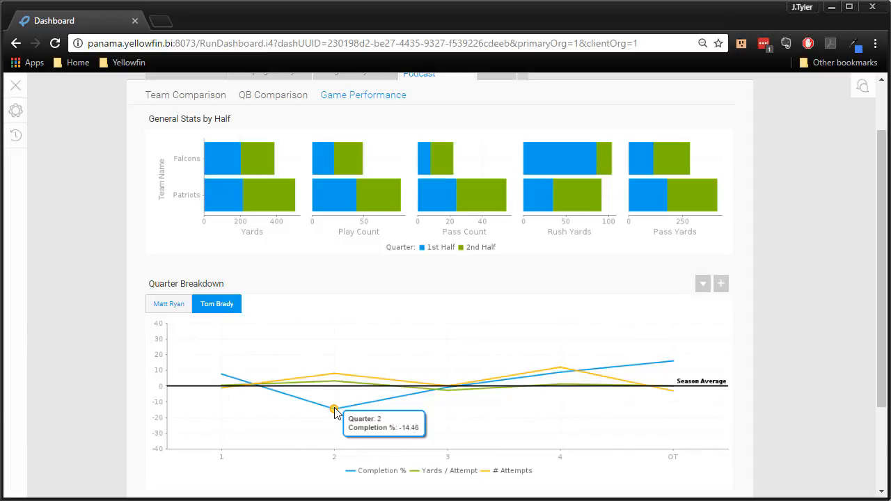
pyautogui.moveTo(341, 418)
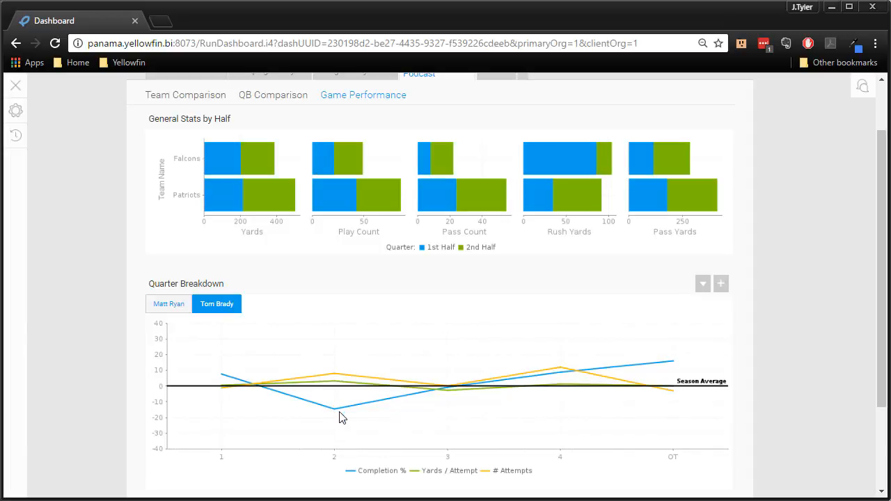
pyautogui.moveTo(334, 408)
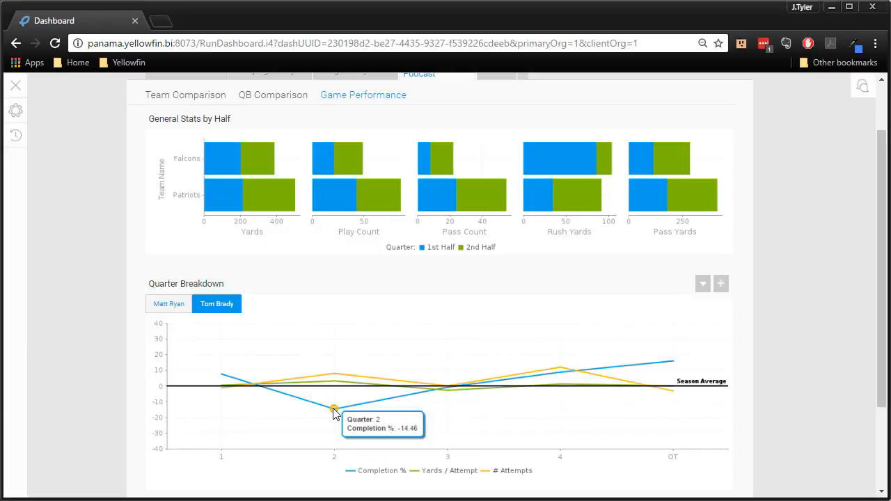
pyautogui.moveTo(448, 385)
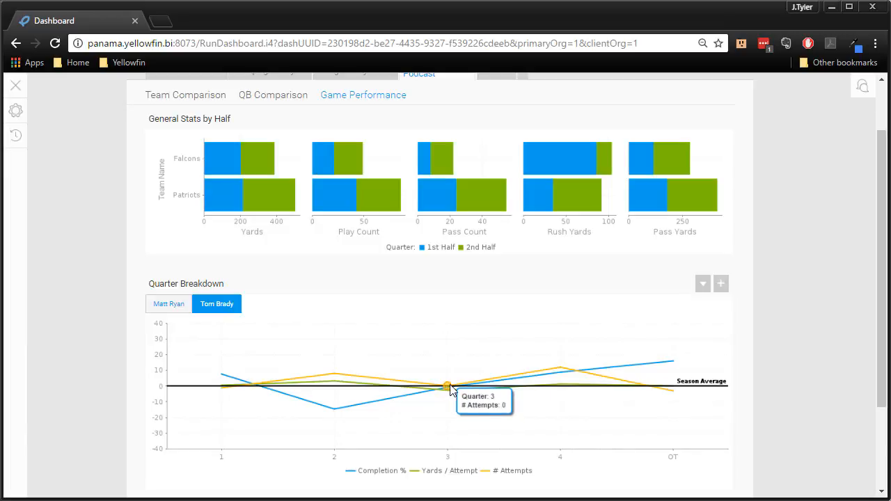
pyautogui.moveTo(557, 389)
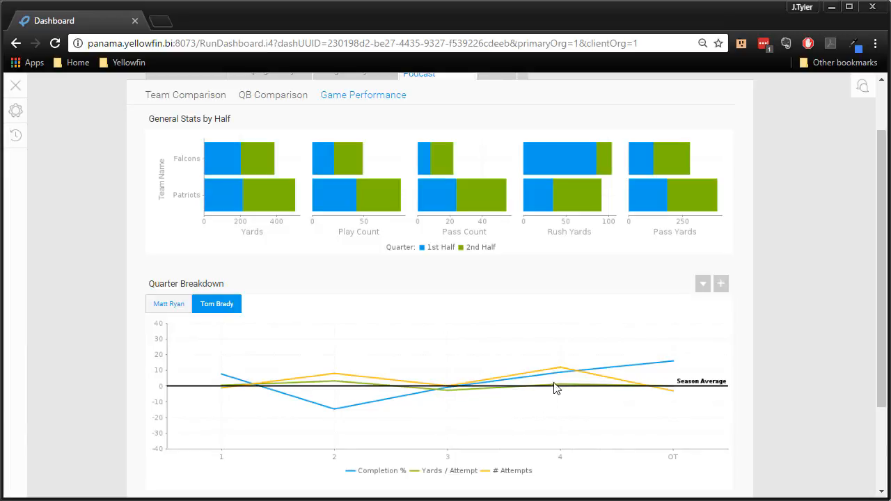
pyautogui.moveTo(560, 370)
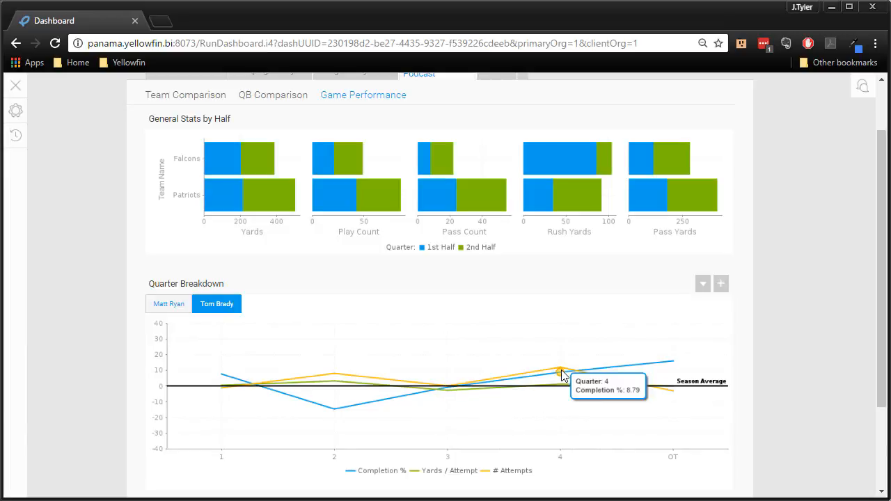
pyautogui.moveTo(674, 370)
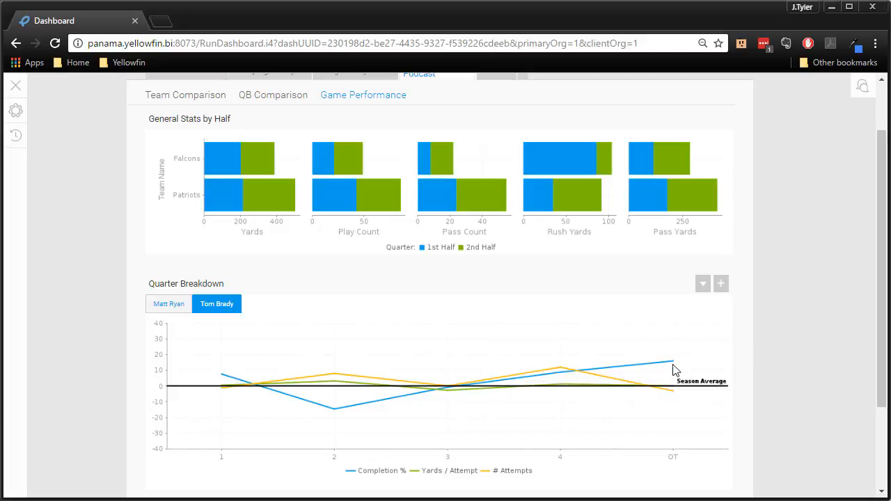
pyautogui.moveTo(673, 365)
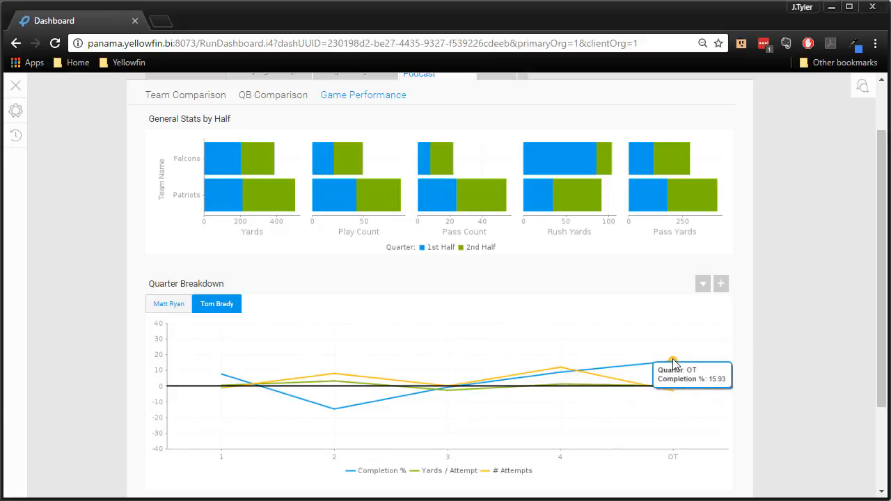